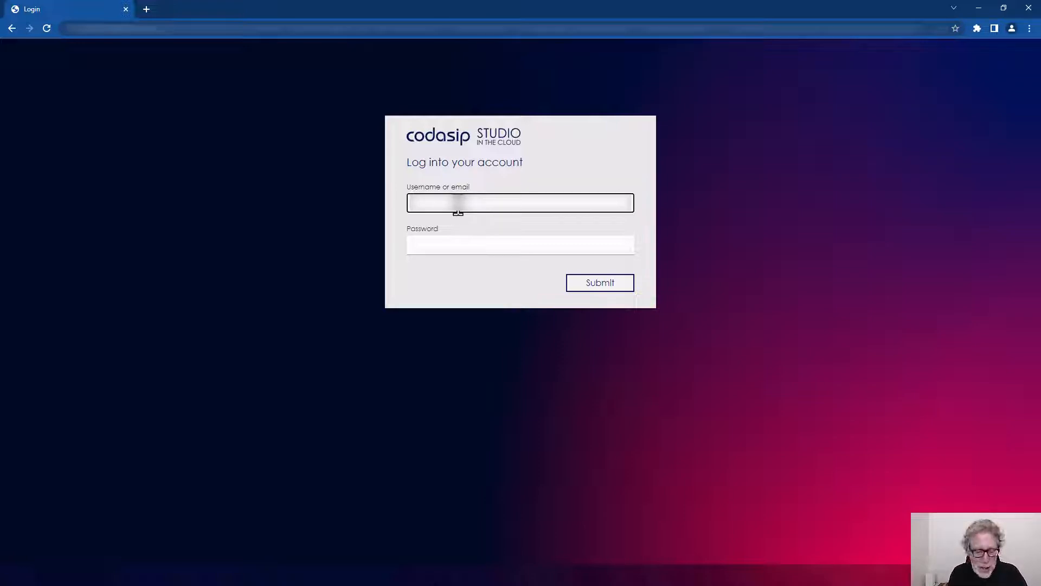
Enter the account username and password on the Codasip Studio login form
{"action": "left_click", "coordinate": [521, 245]}
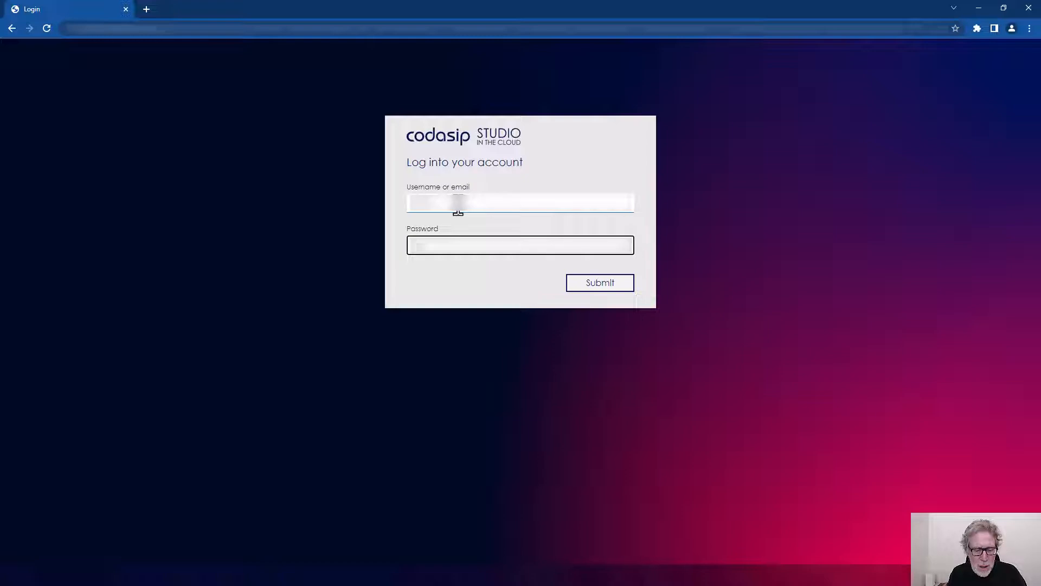
{"action": "left_click", "coordinate": [599, 282]}
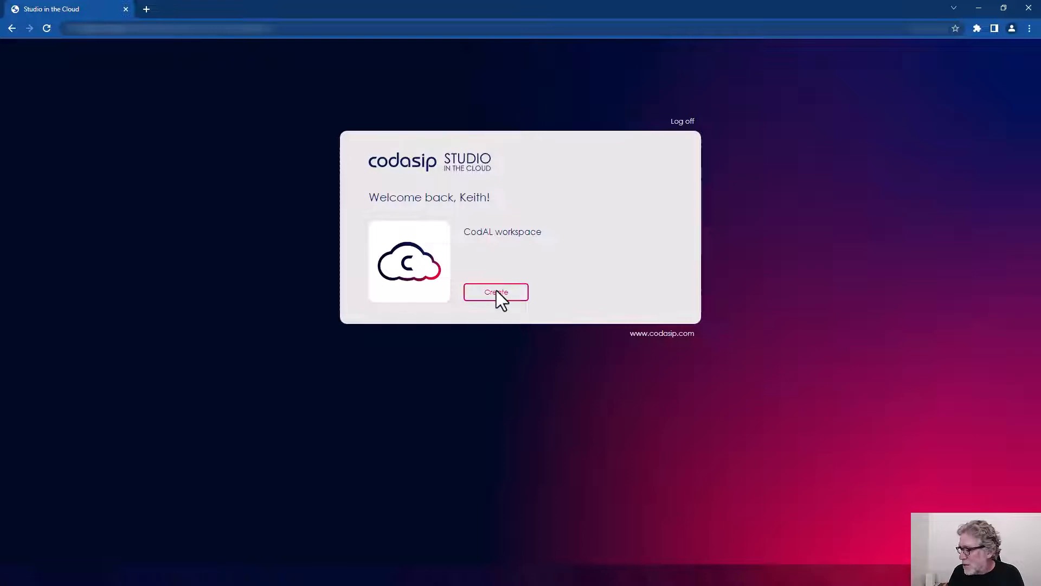
Create the CodAL workspace and accept the end user license
{"action": "left_click", "coordinate": [496, 292]}
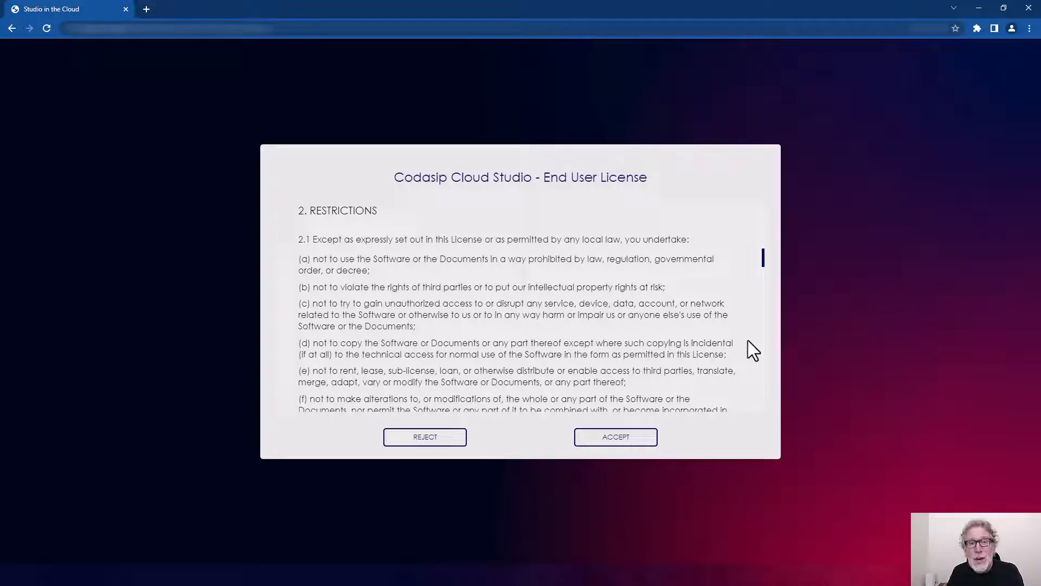
{"action": "mouse_move", "coordinate": [723, 394]}
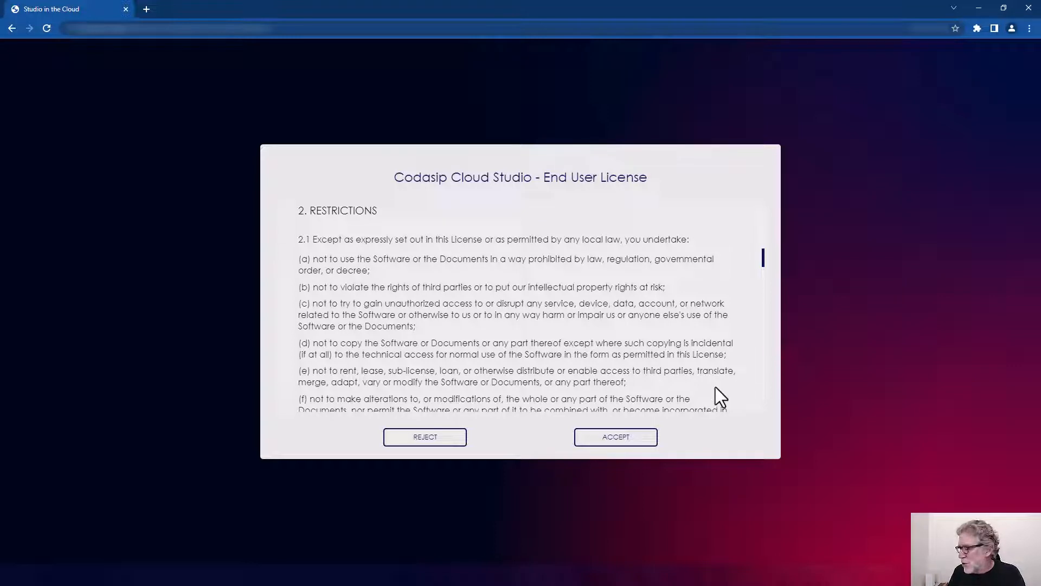
{"action": "left_click", "coordinate": [615, 436]}
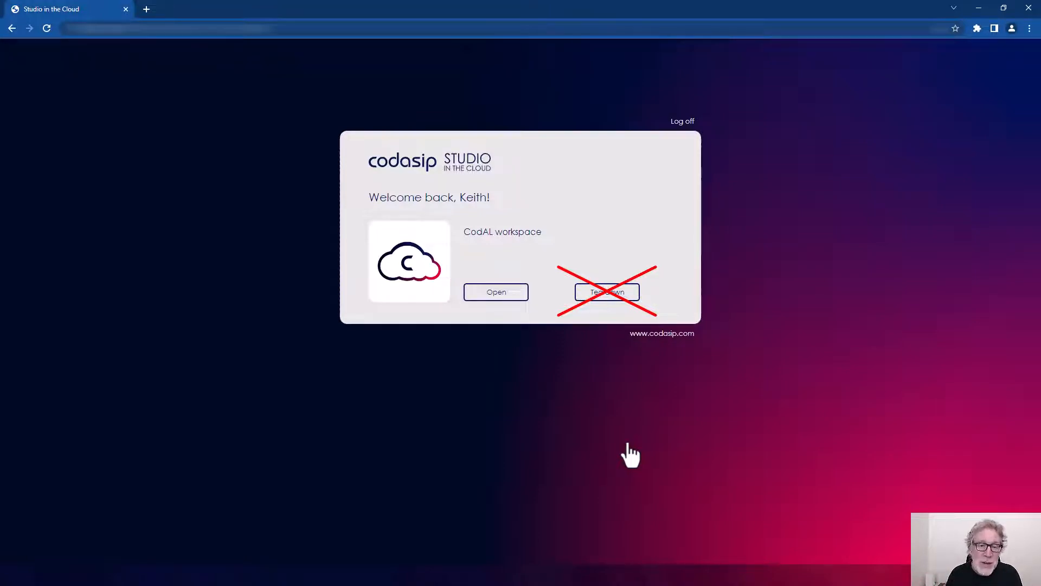
{"action": "mouse_move", "coordinate": [526, 314]}
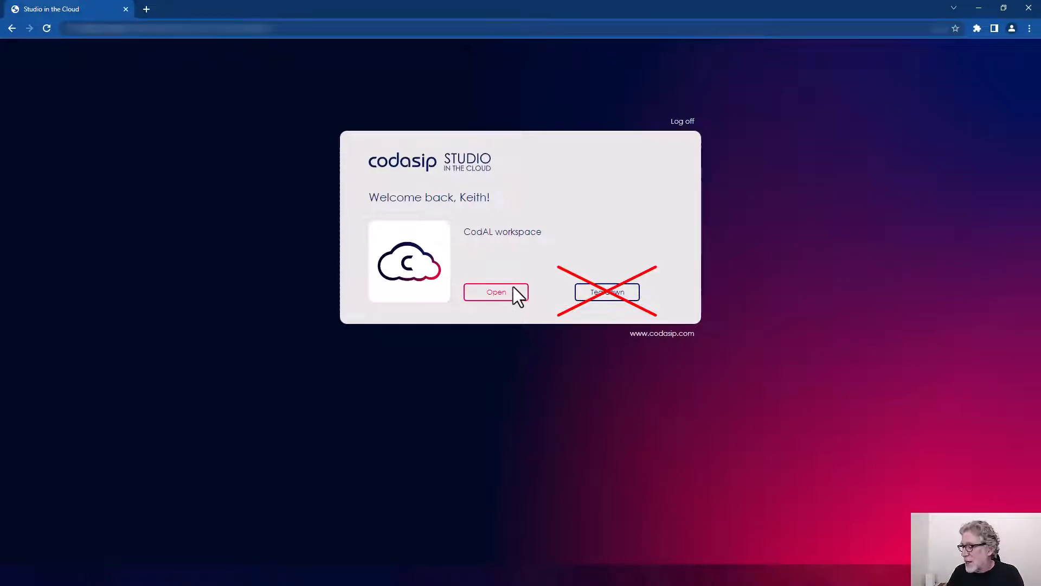
Launch the CodAL workspace in the Theia-based online IDE
{"action": "left_click", "coordinate": [497, 291]}
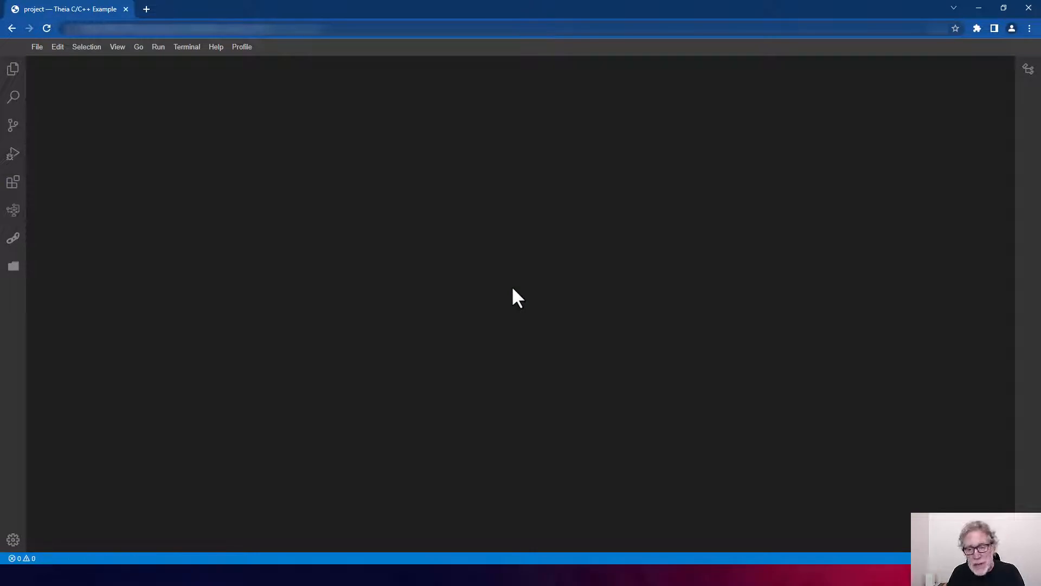
{"action": "mouse_move", "coordinate": [459, 293]}
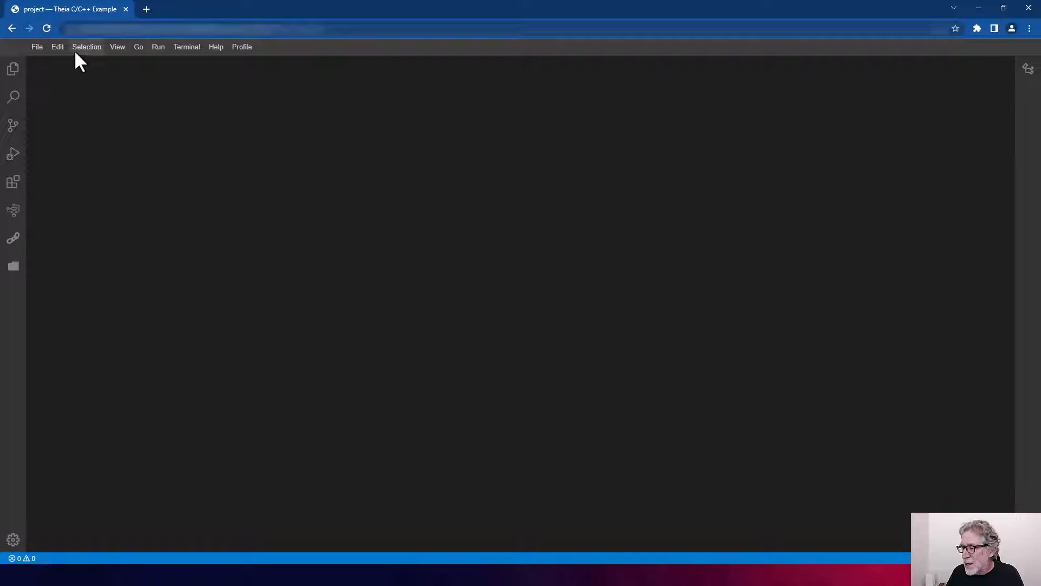
{"action": "mouse_move", "coordinate": [111, 60]}
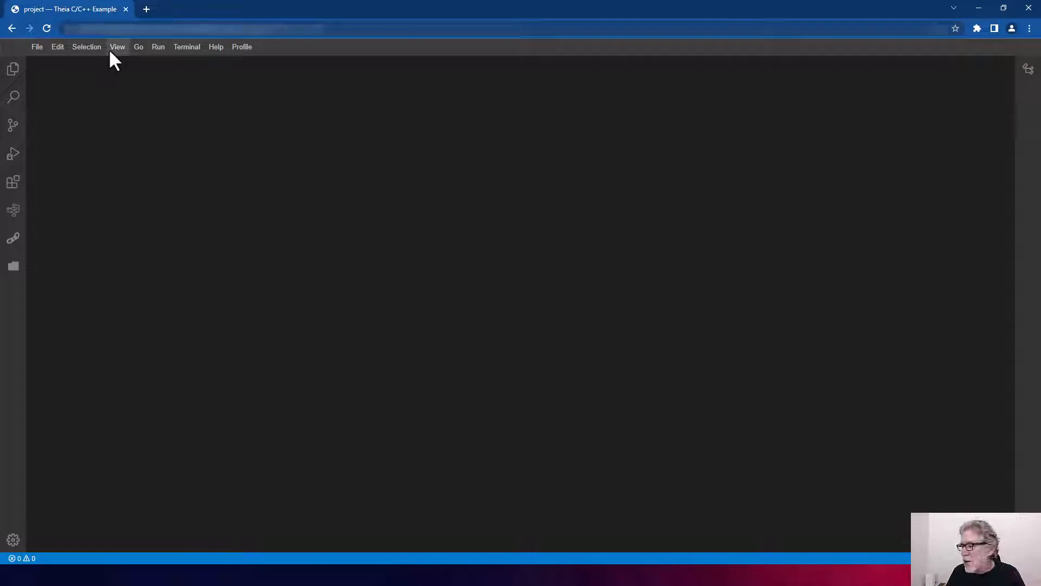
{"action": "mouse_move", "coordinate": [15, 53]}
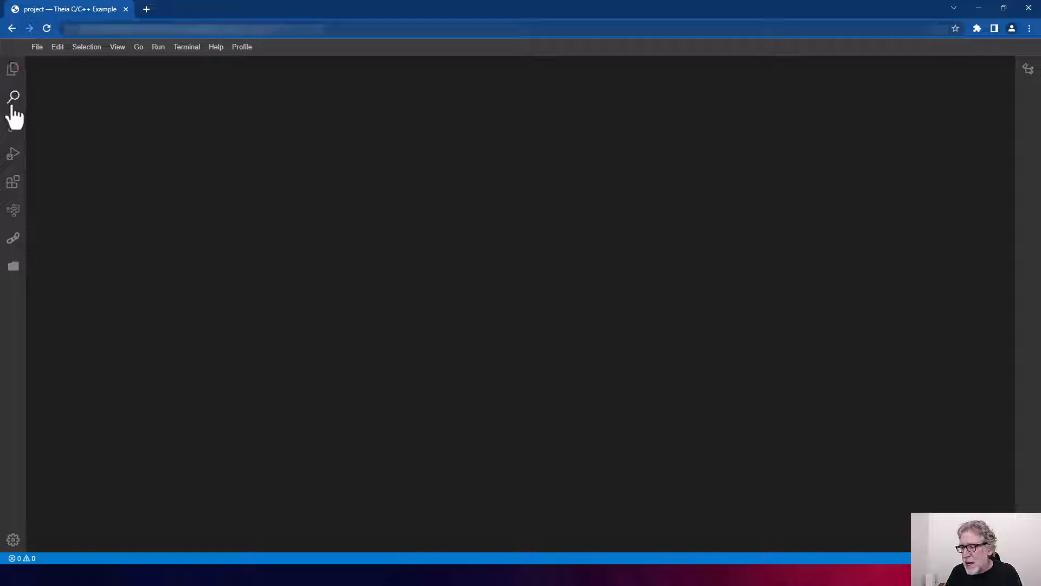
{"action": "mouse_move", "coordinate": [13, 125]}
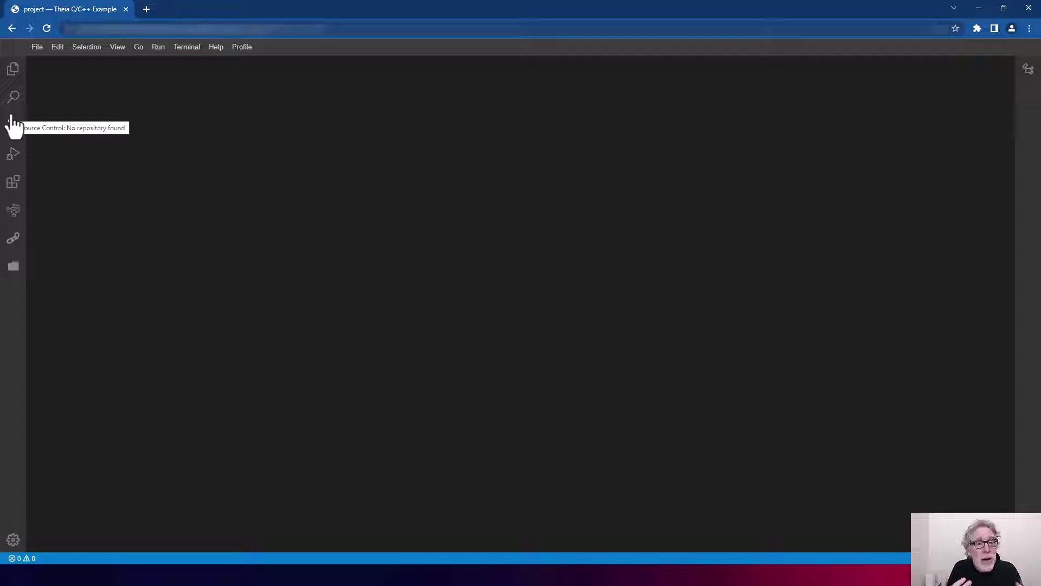
{"action": "mouse_move", "coordinate": [43, 111]}
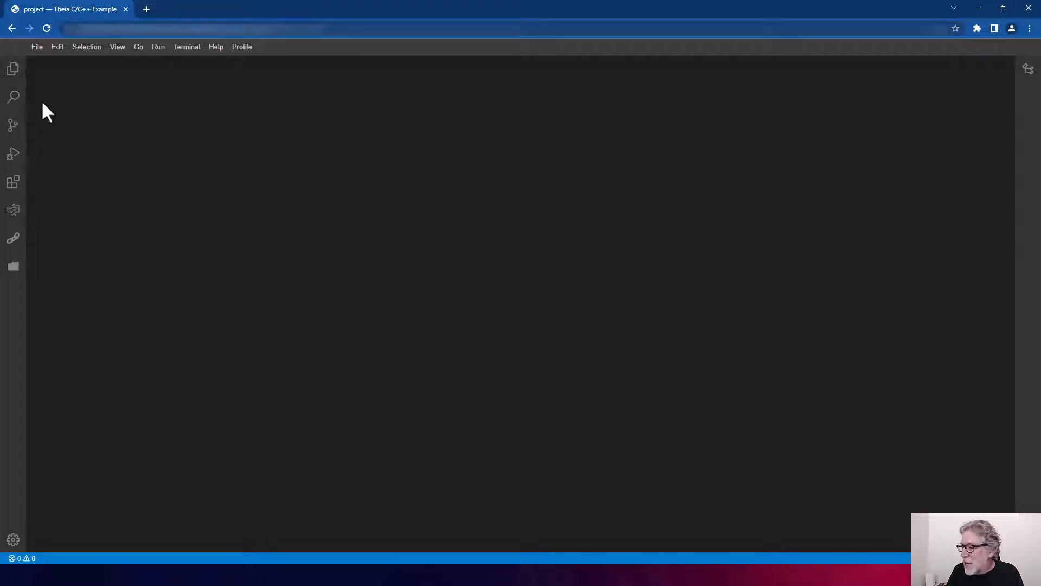
{"action": "mouse_move", "coordinate": [186, 56]}
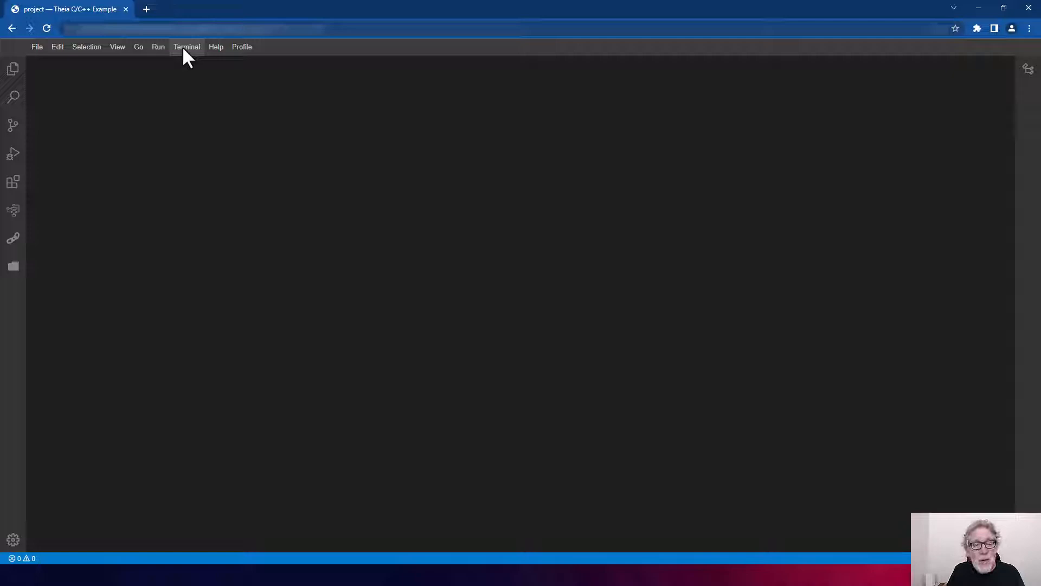
Start a new terminal and git clone the ia_riscv32i repository into the project
{"action": "left_click", "coordinate": [187, 47]}
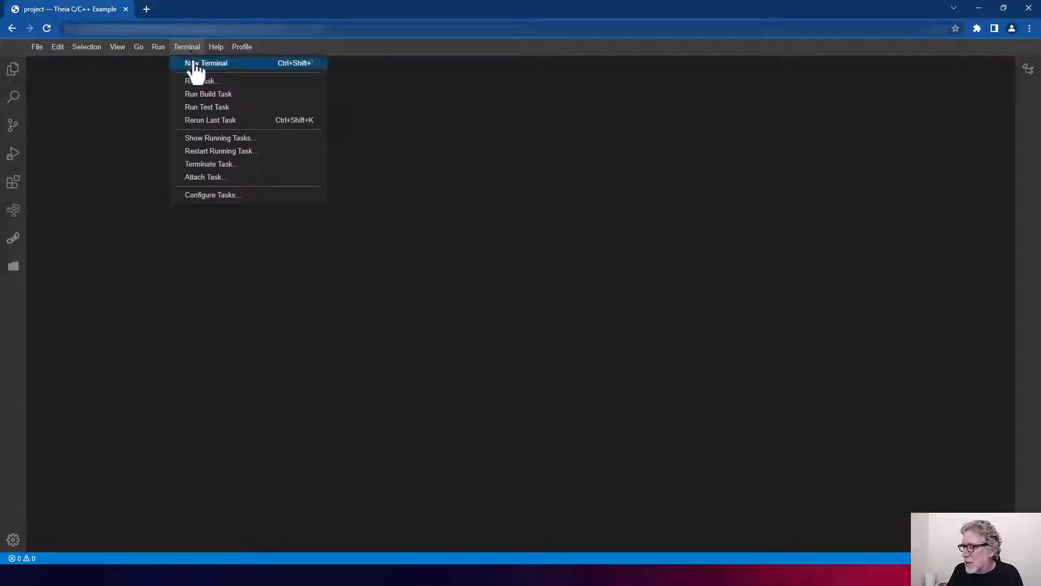
{"action": "left_click", "coordinate": [206, 63]}
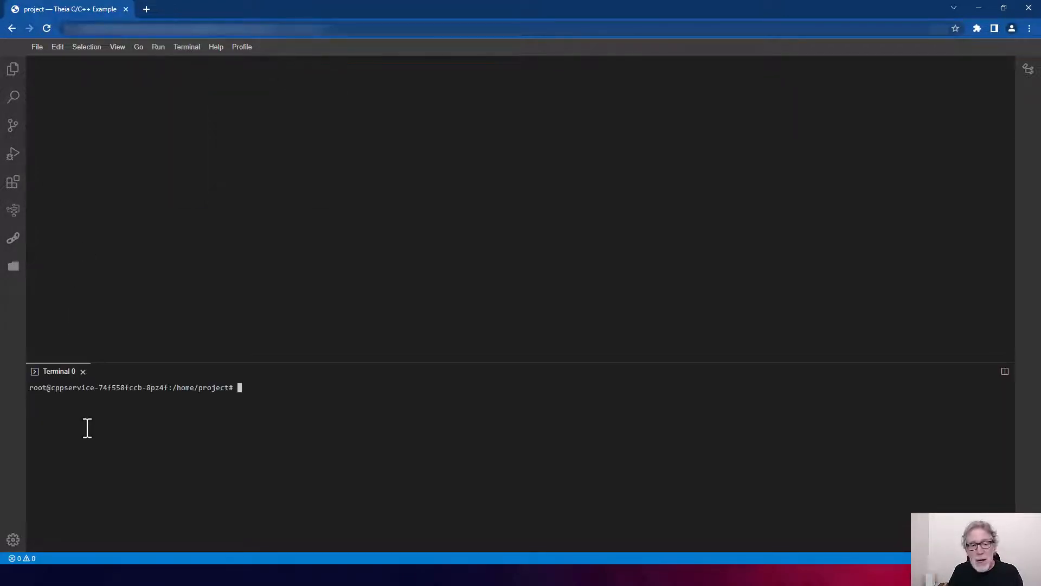
{"action": "mouse_move", "coordinate": [102, 440]}
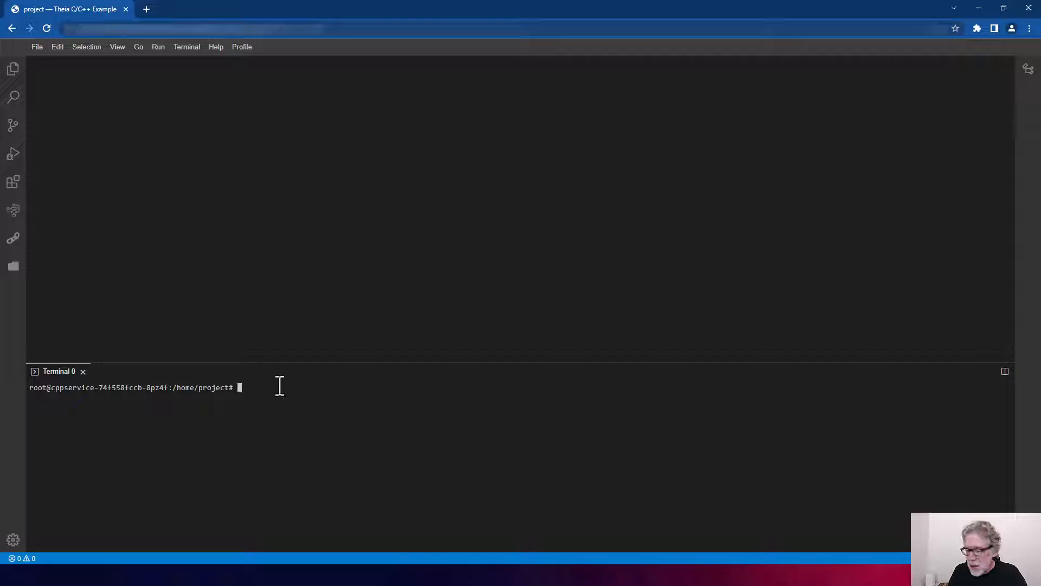
{"action": "type", "text": "git"}
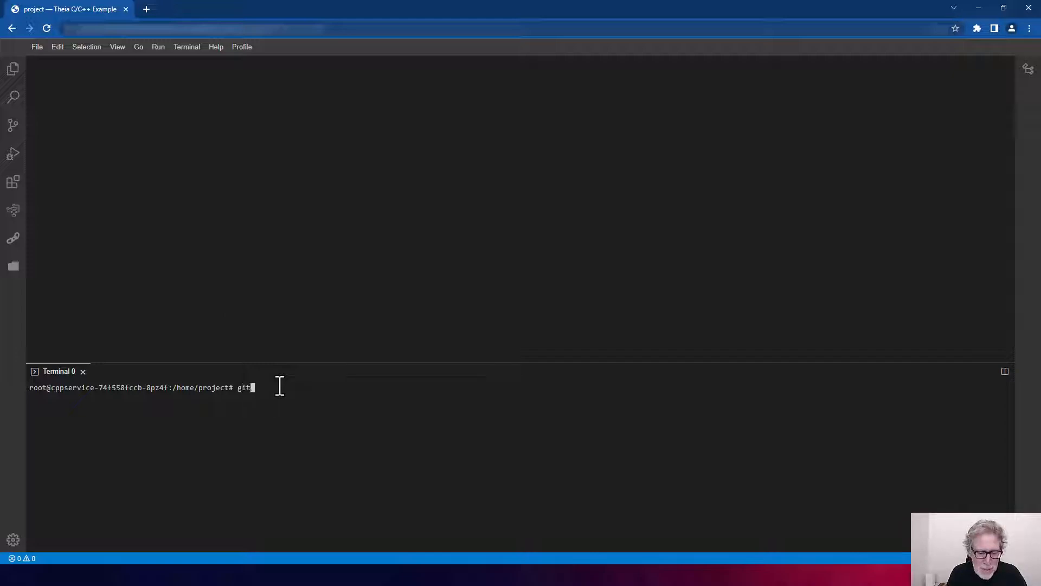
{"action": "type", "text": "clone"}
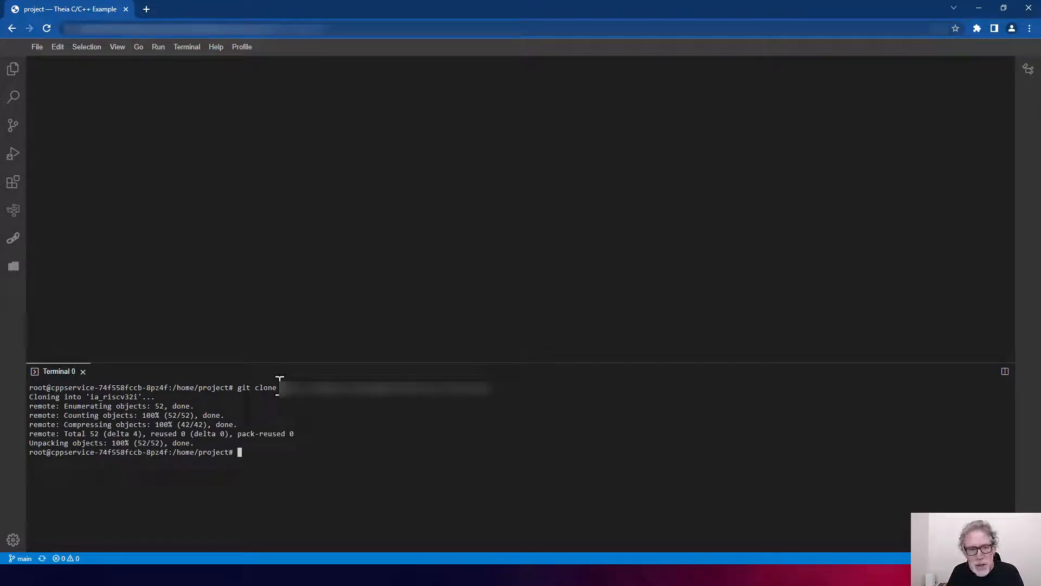
{"action": "mouse_move", "coordinate": [204, 227]}
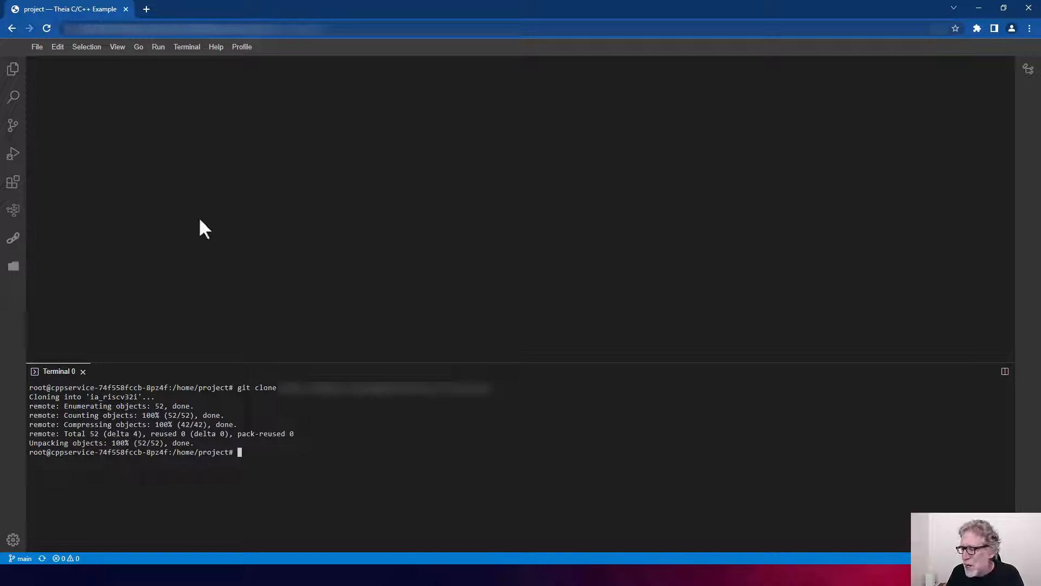
{"action": "mouse_move", "coordinate": [190, 212]}
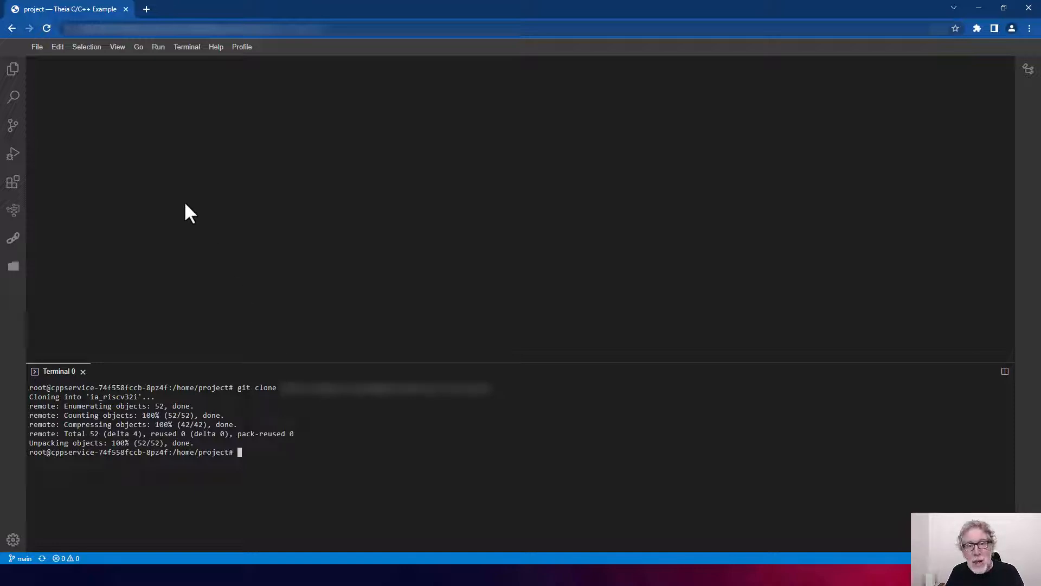
{"action": "mouse_move", "coordinate": [30, 84]}
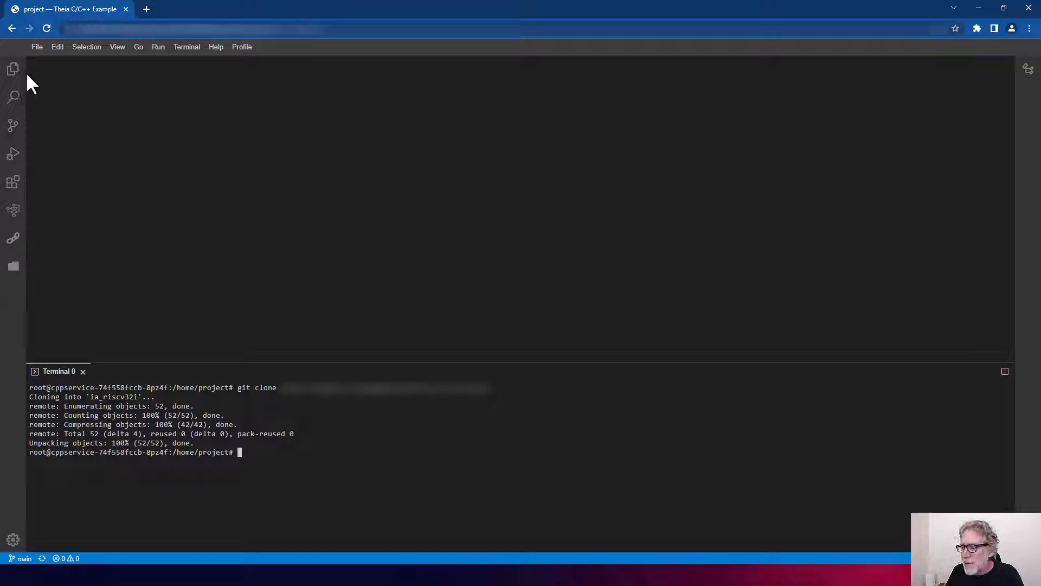
{"action": "mouse_move", "coordinate": [11, 69]}
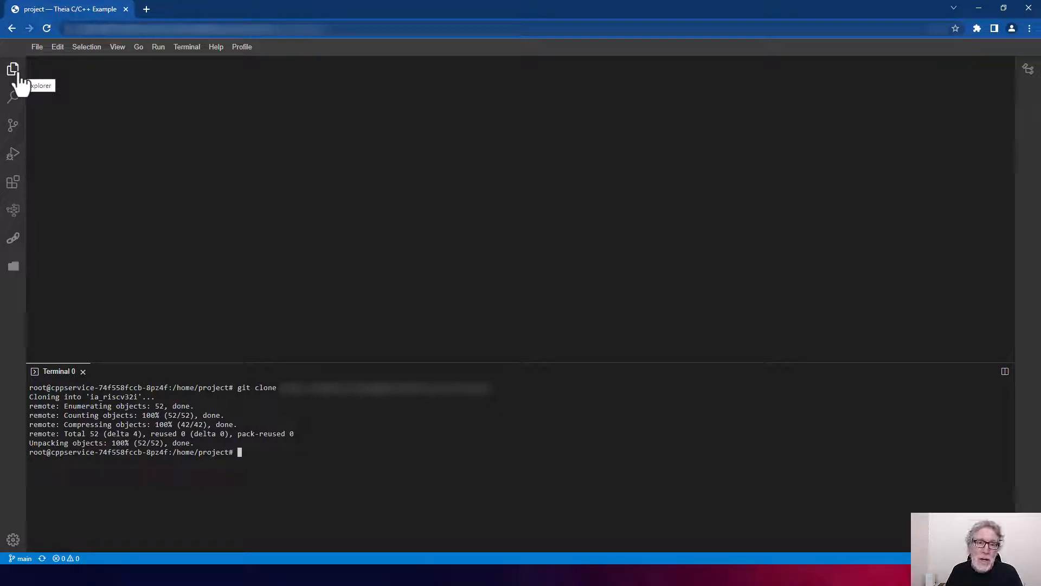
Show the file tree with ia_riscv32i and its model folder expanded to ia and share
{"action": "left_click", "coordinate": [11, 69]}
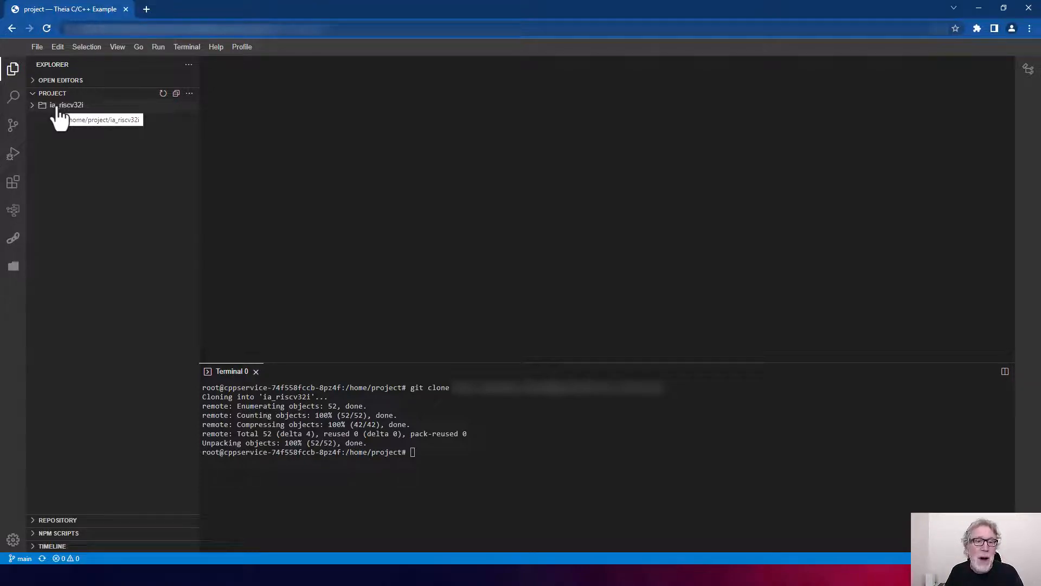
{"action": "left_click", "coordinate": [65, 106]}
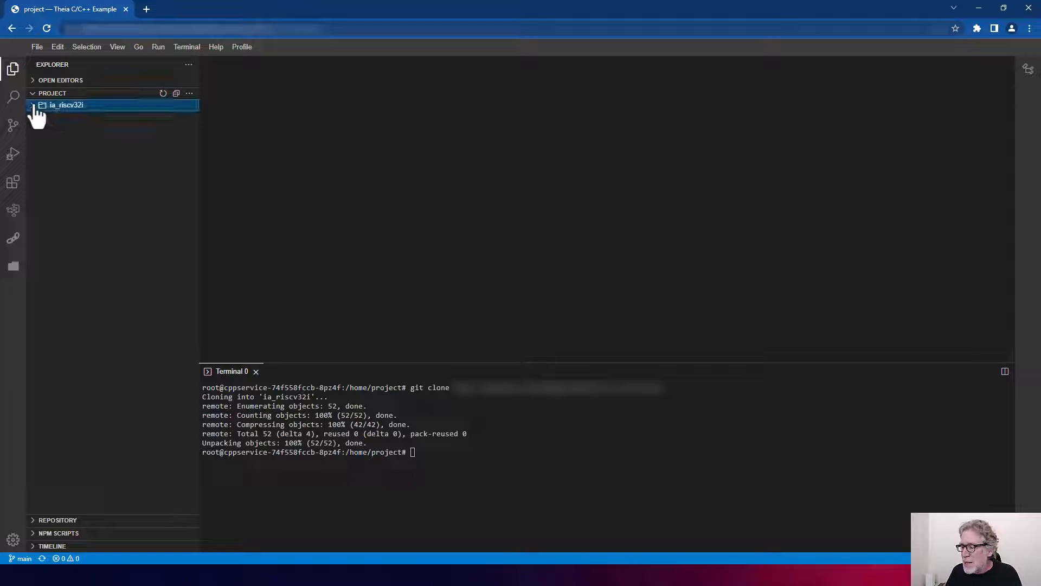
{"action": "left_click", "coordinate": [65, 104]}
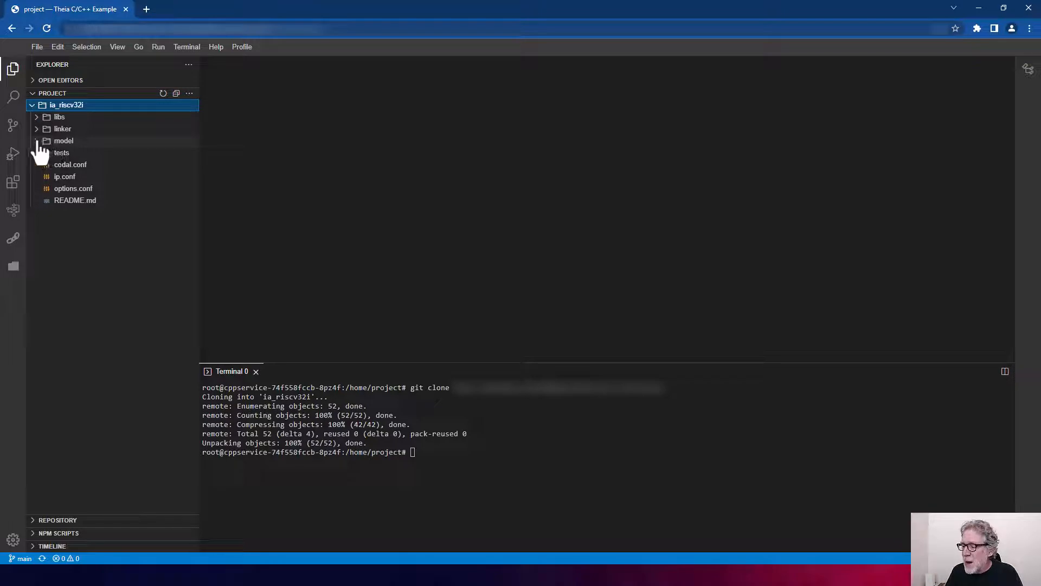
{"action": "left_click", "coordinate": [63, 140]}
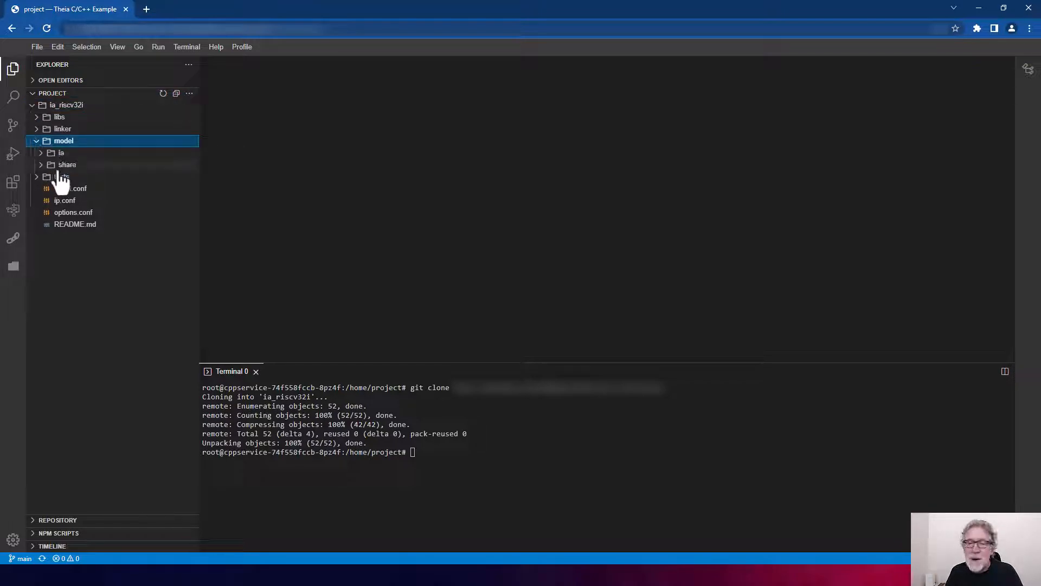
{"action": "mouse_move", "coordinate": [54, 176]}
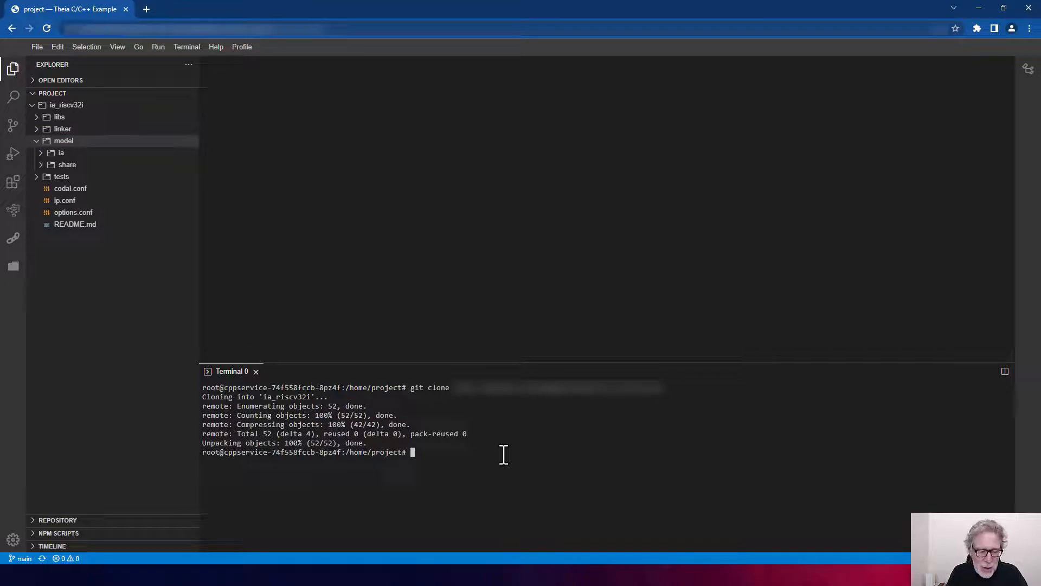
Git clone assignment_1_prog and expand it to show src and README.md
{"action": "type", "text": "git clone"}
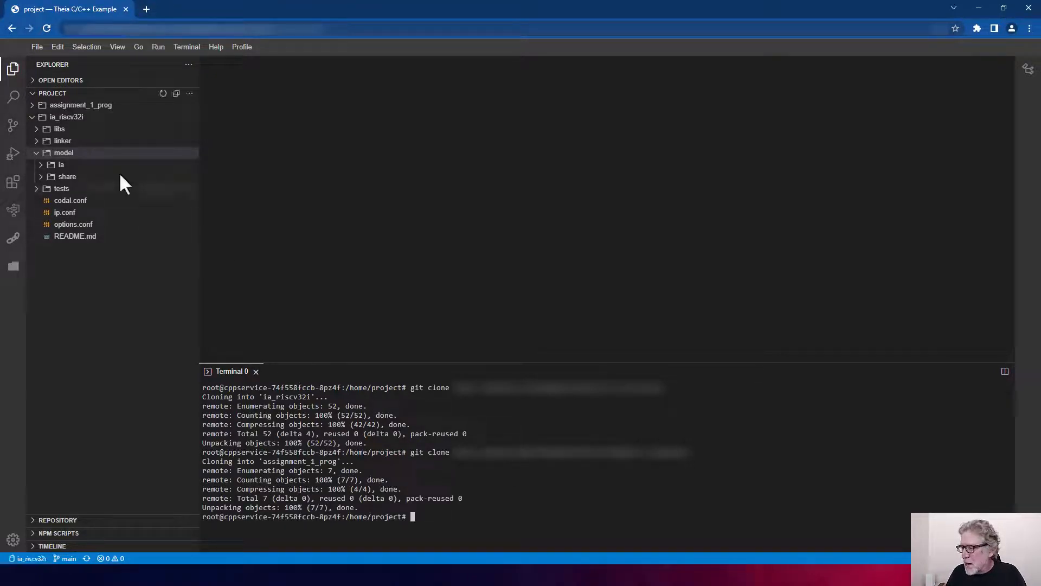
{"action": "mouse_move", "coordinate": [79, 121]}
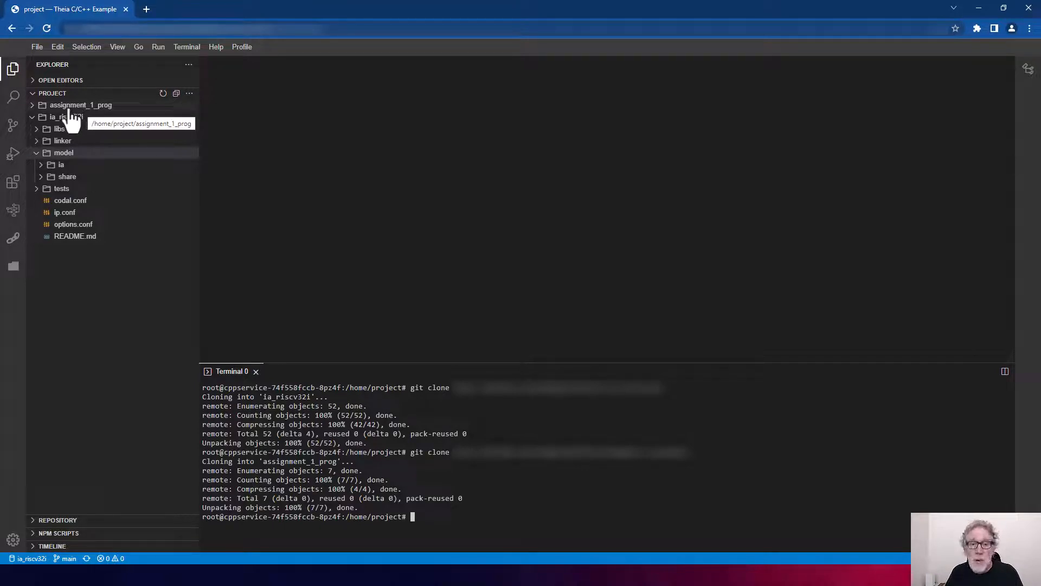
{"action": "left_click", "coordinate": [75, 105]}
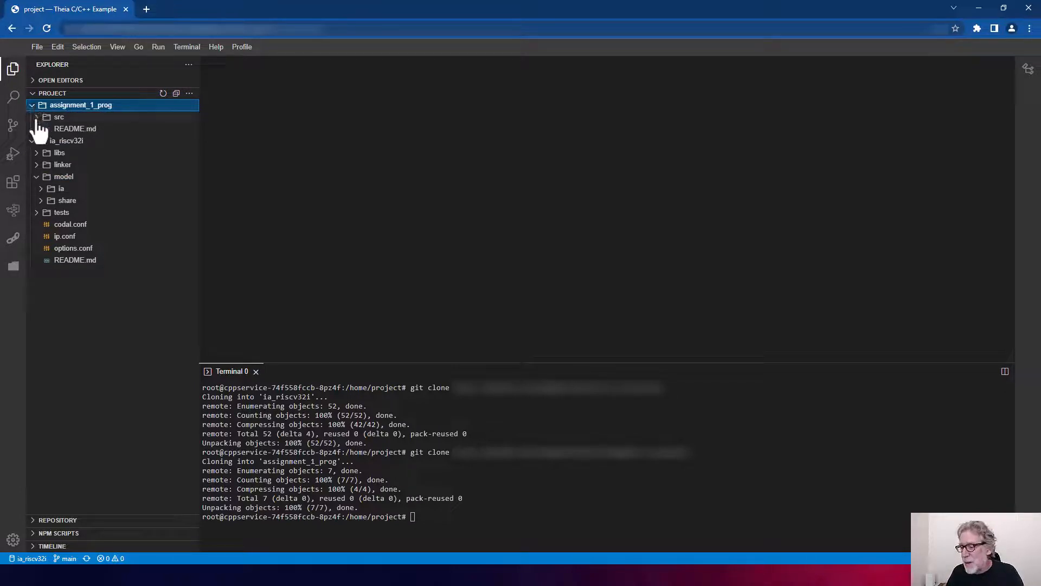
{"action": "left_click", "coordinate": [59, 117]}
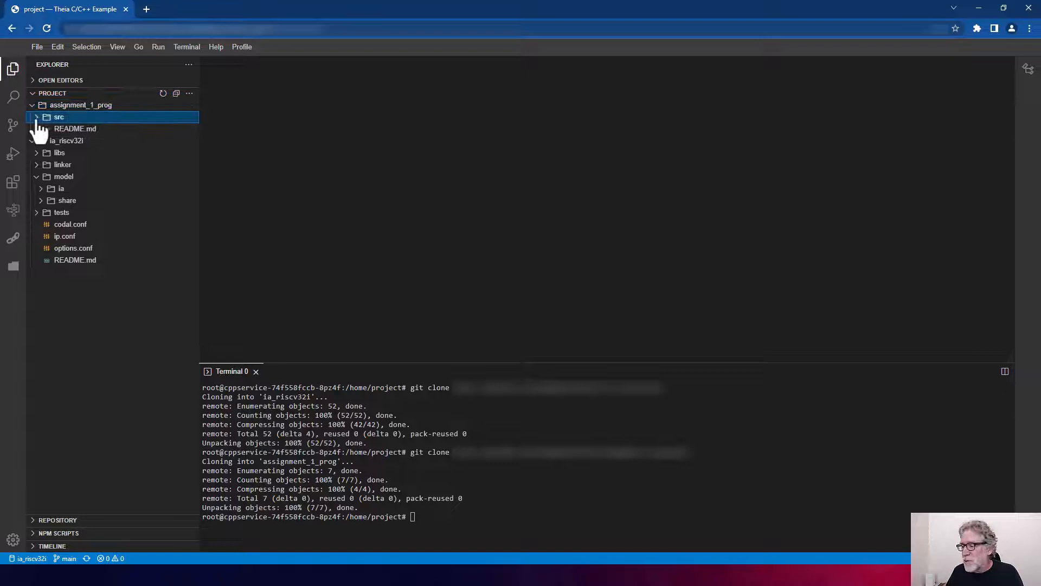
Expand the src folder of assignment_1_prog to reveal assignment_1_test.s
{"action": "left_click", "coordinate": [56, 117]}
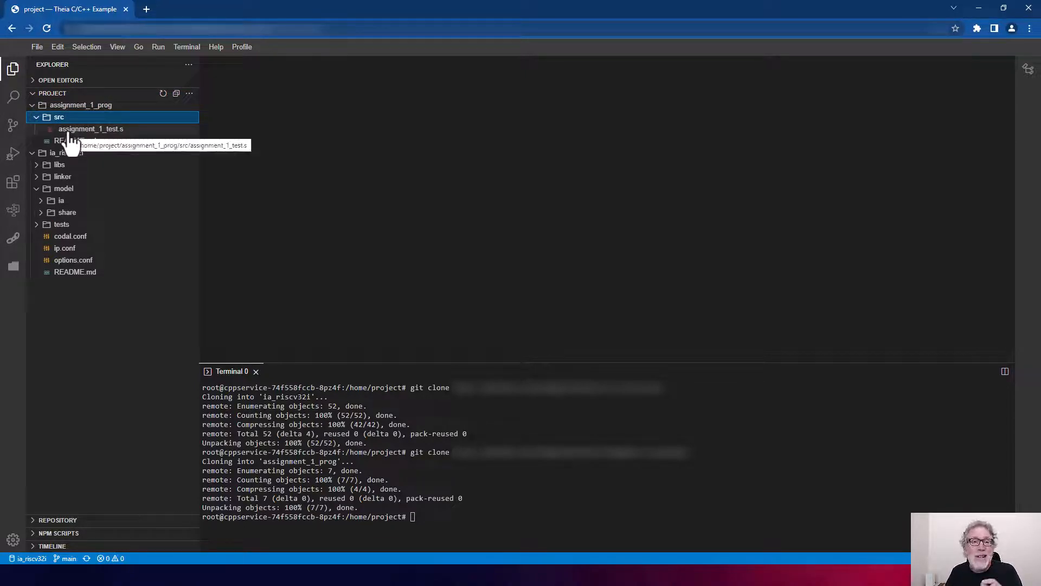
{"action": "mouse_move", "coordinate": [102, 145]}
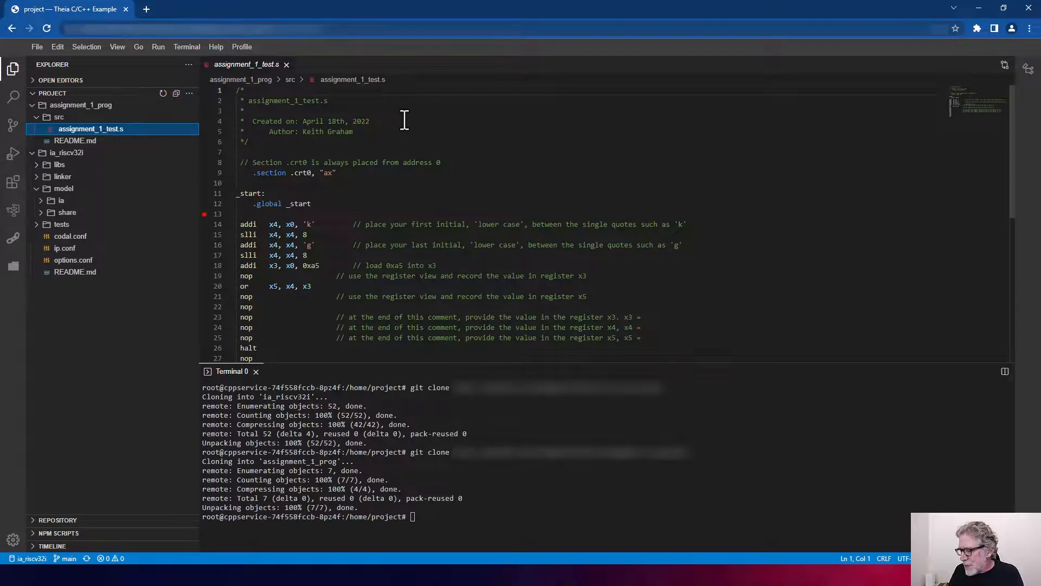
{"action": "mouse_move", "coordinate": [396, 169]}
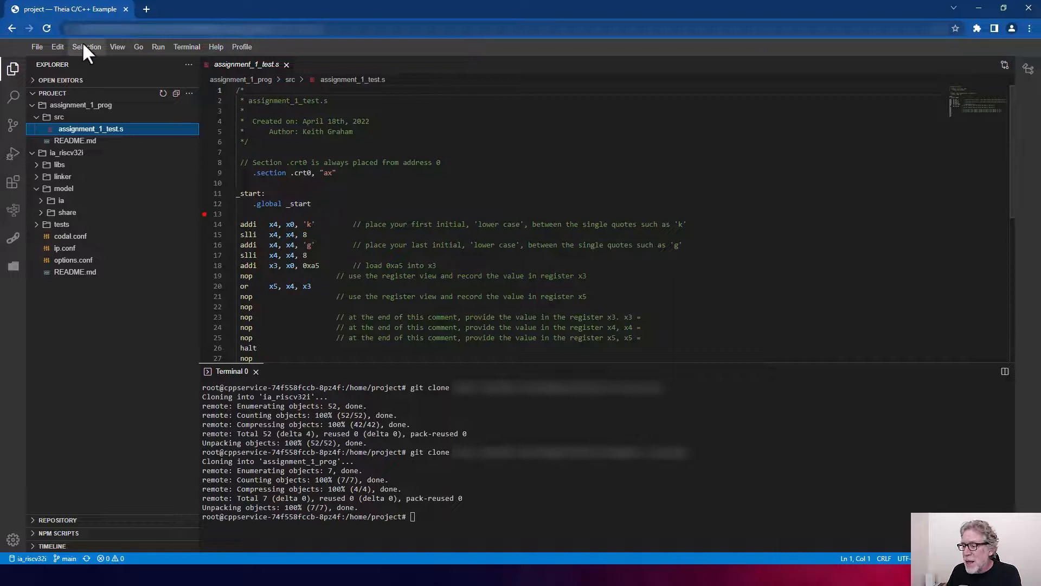
{"action": "left_click", "coordinate": [39, 47]}
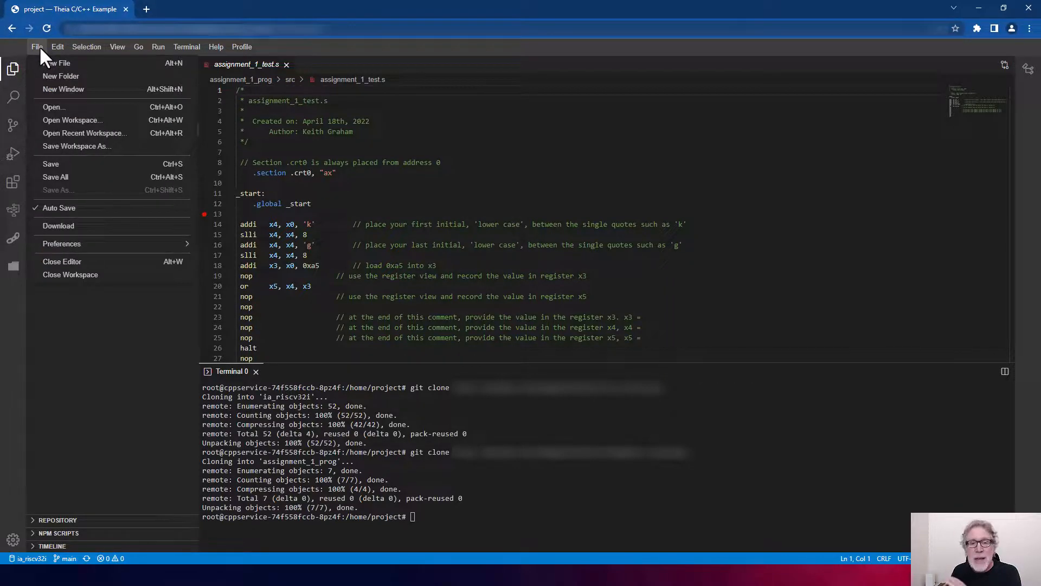
{"action": "mouse_move", "coordinate": [54, 176]}
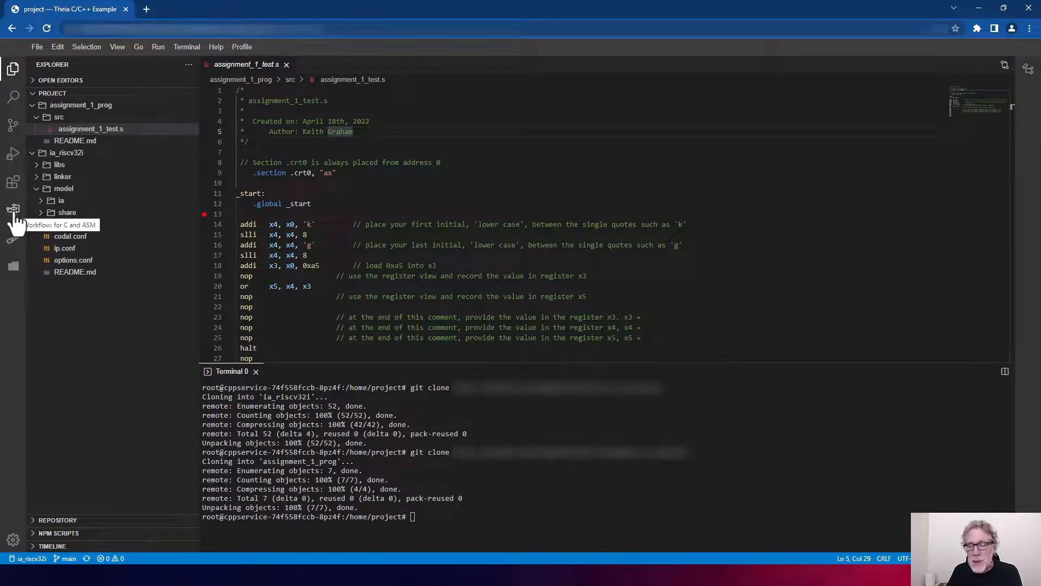
Show the C and ASM workflow with assignment_1_prog tasks and ia_riscv32i's Gen SDK and Clean
{"action": "left_click", "coordinate": [13, 207]}
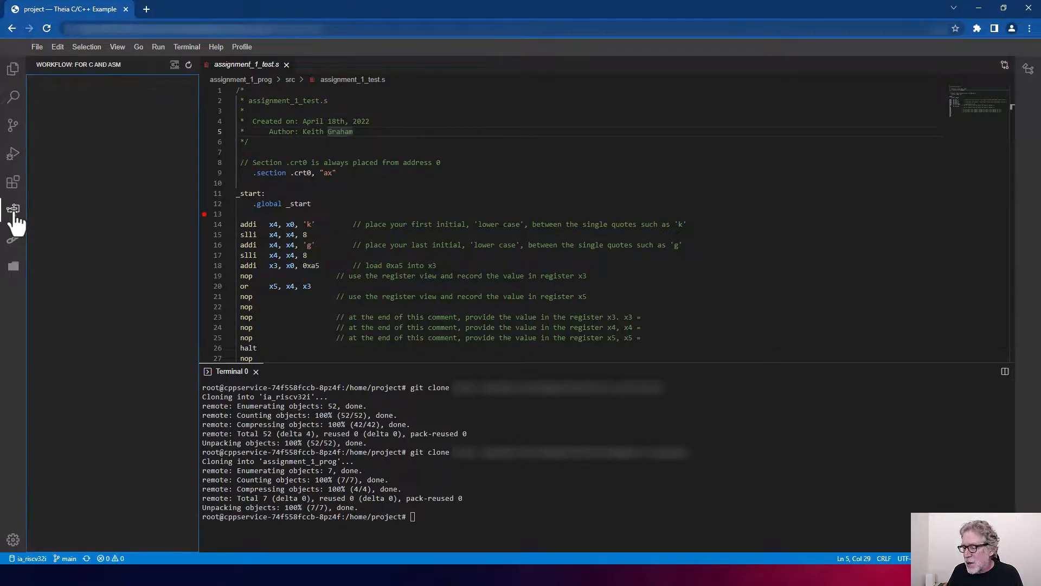
{"action": "left_click", "coordinate": [13, 210]}
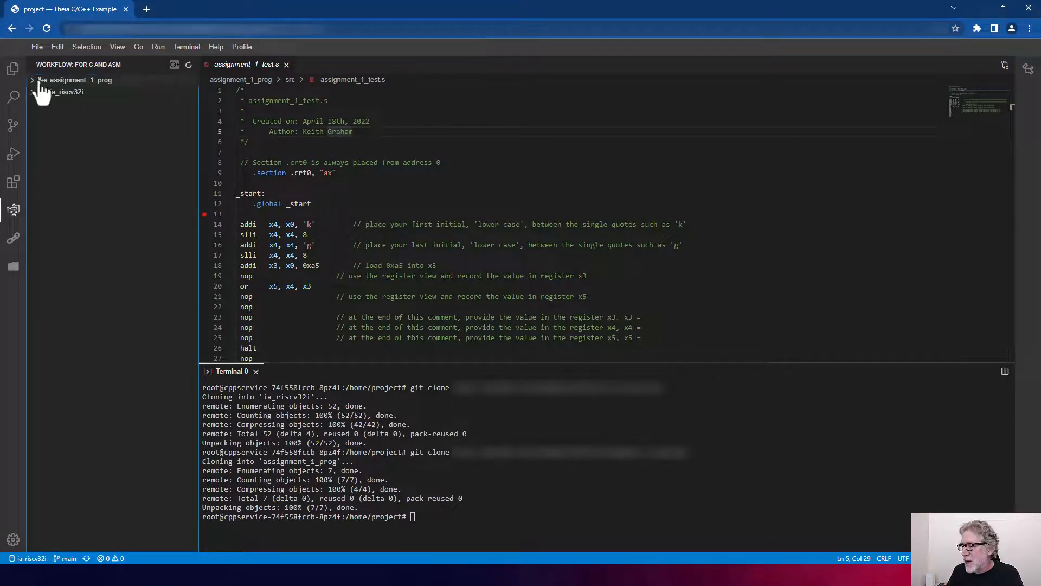
{"action": "mouse_move", "coordinate": [45, 98]}
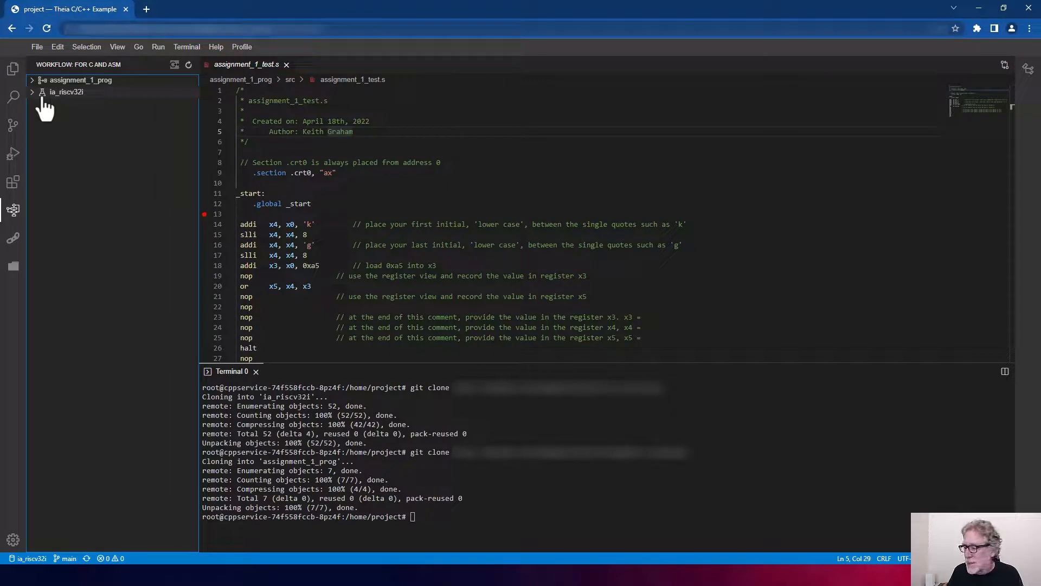
{"action": "left_click", "coordinate": [81, 80]}
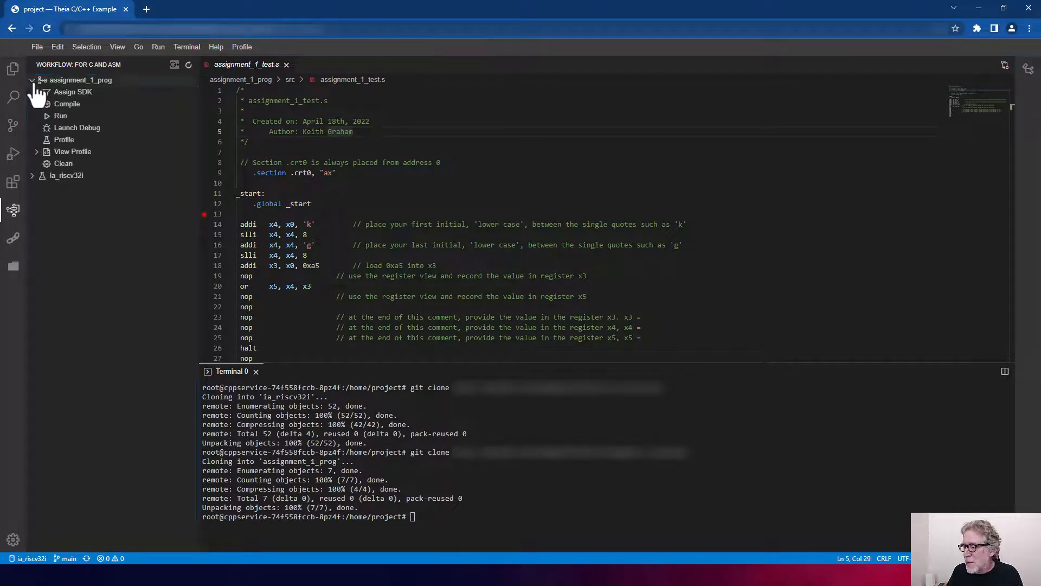
{"action": "left_click", "coordinate": [66, 175]}
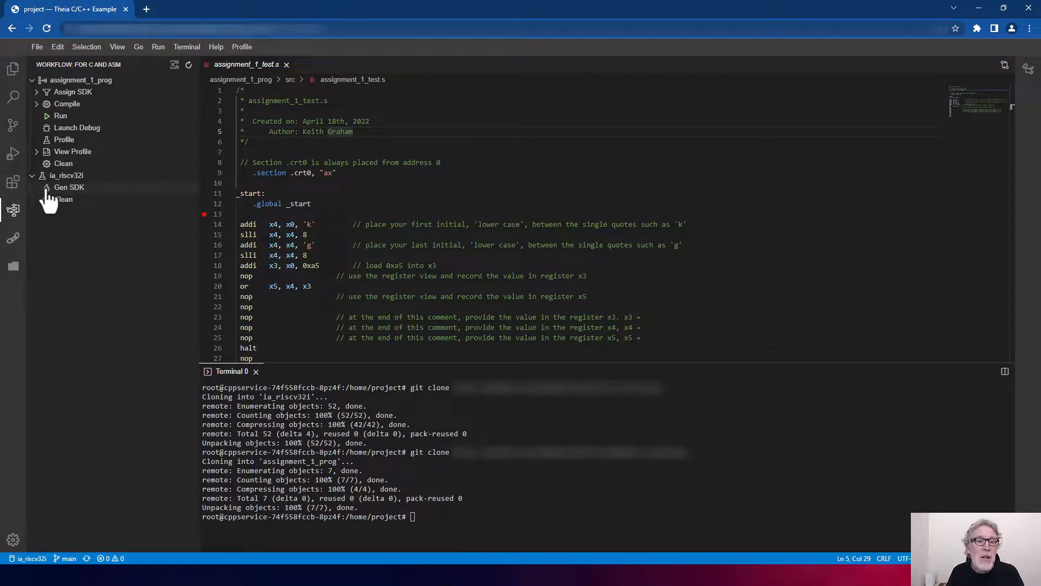
Run the Gen SDK task for ia_riscv32i and let the build finish
{"action": "left_click", "coordinate": [69, 186]}
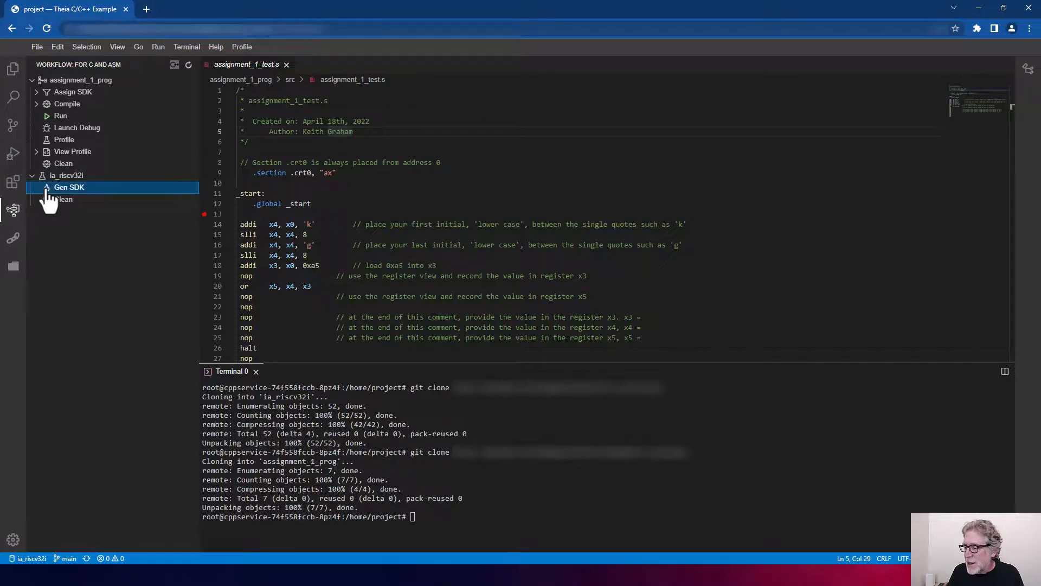
{"action": "left_click", "coordinate": [69, 187]}
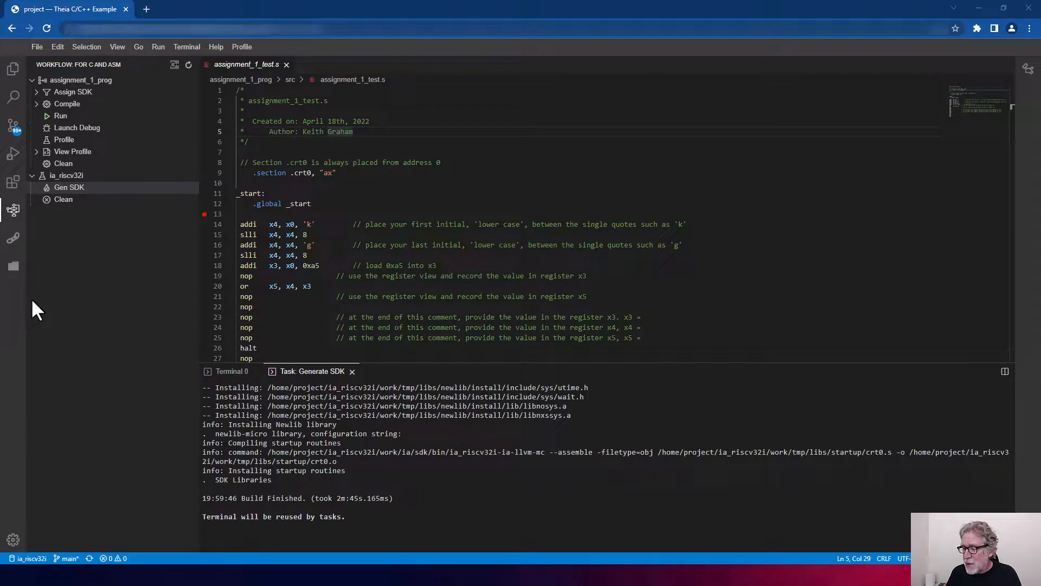
{"action": "mouse_move", "coordinate": [13, 267]}
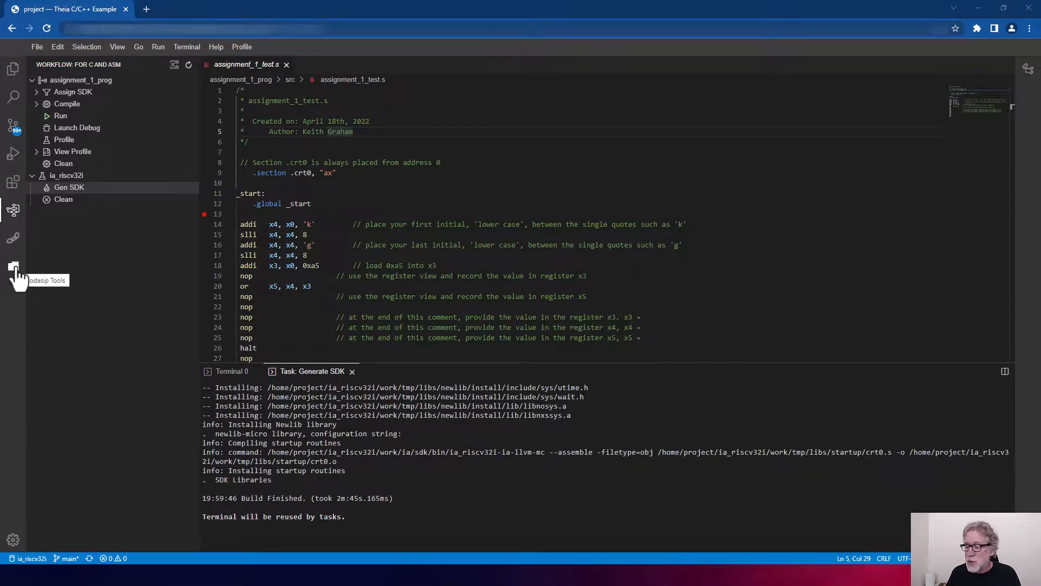
Show the Codasip Tools status listing the /home/project/ia_riscv32i entry
{"action": "left_click", "coordinate": [13, 266]}
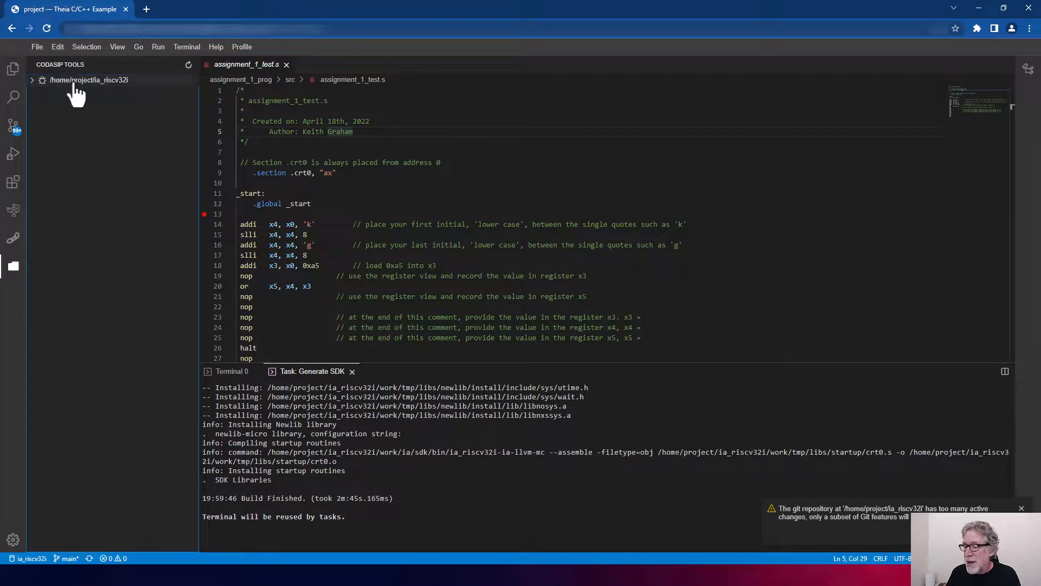
{"action": "mouse_move", "coordinate": [74, 85]}
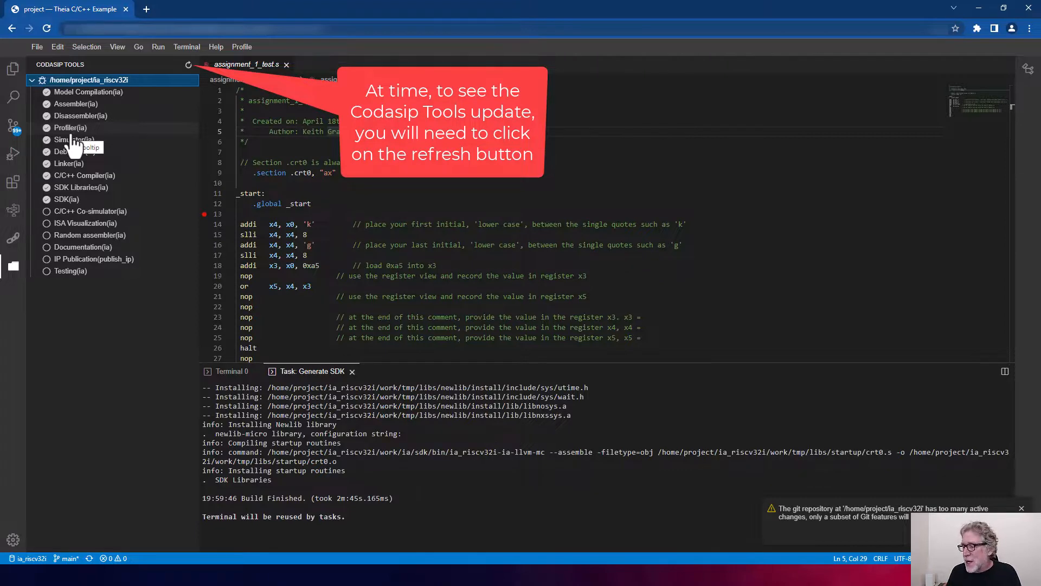
{"action": "mouse_move", "coordinate": [92, 115]}
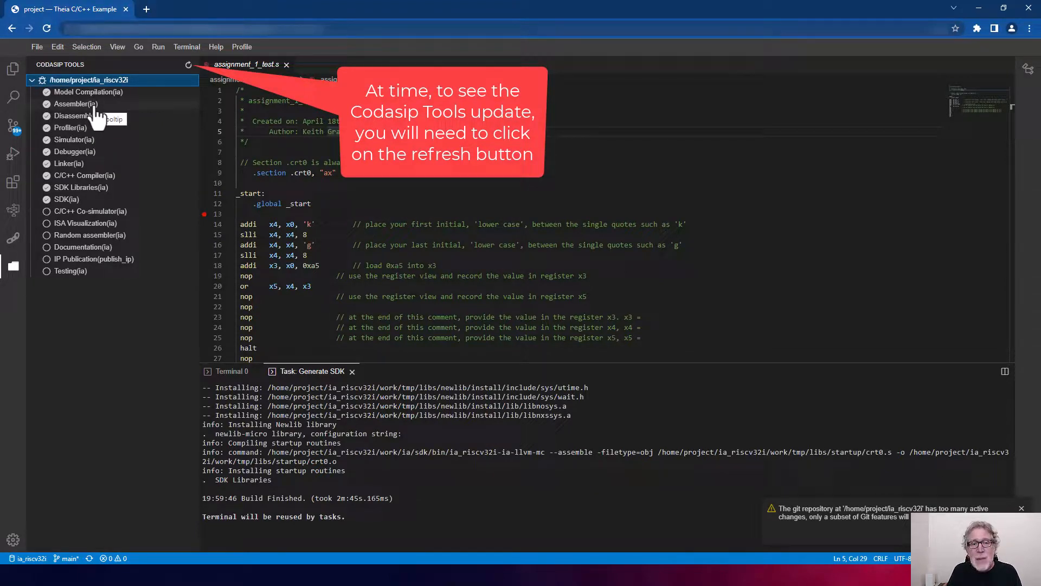
{"action": "mouse_move", "coordinate": [98, 130]}
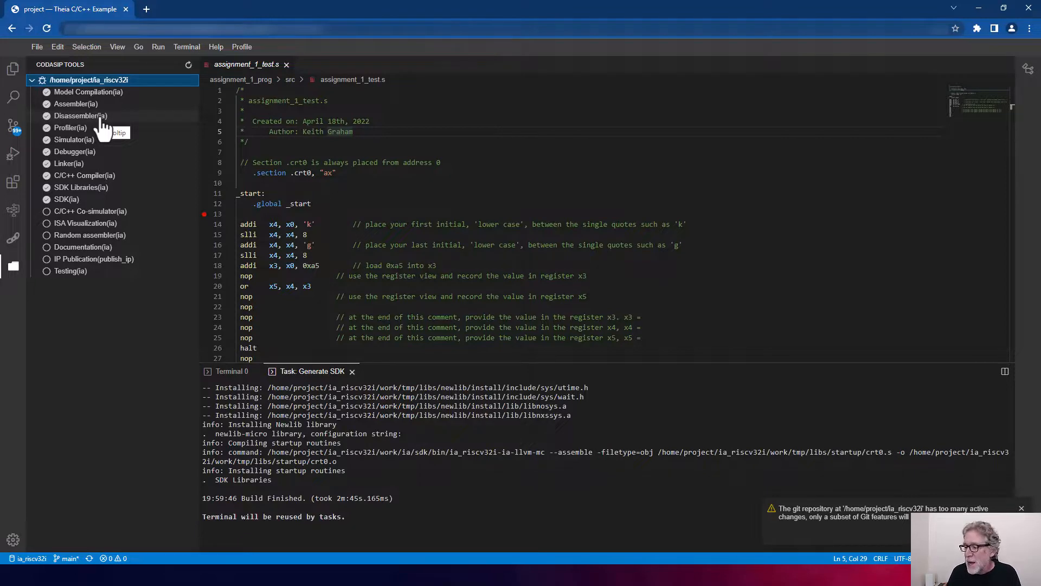
{"action": "mouse_move", "coordinate": [14, 264]}
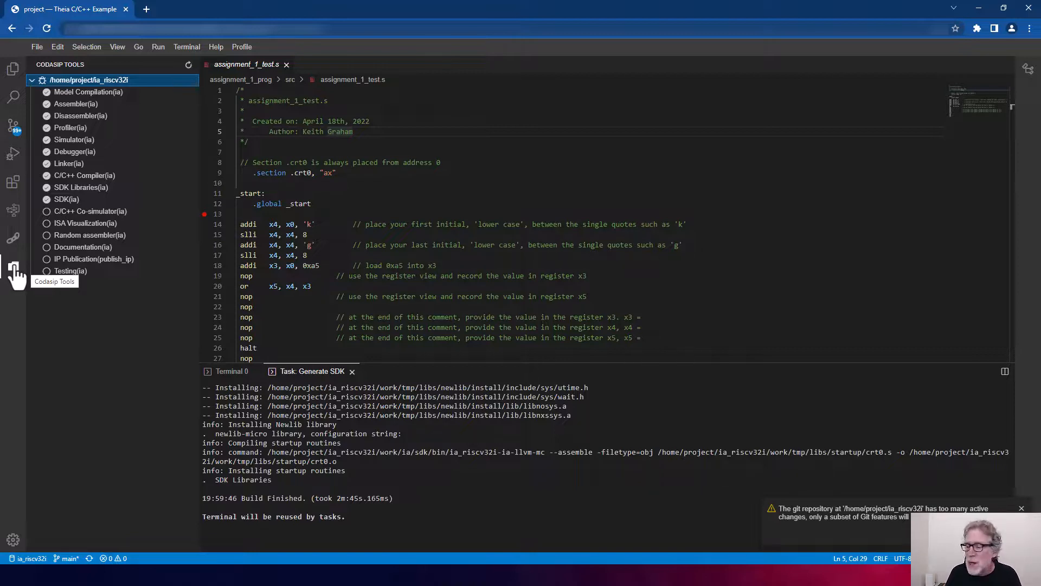
Browse the View menu's list of views before returning to the C and ASM workflow
{"action": "left_click", "coordinate": [117, 46]}
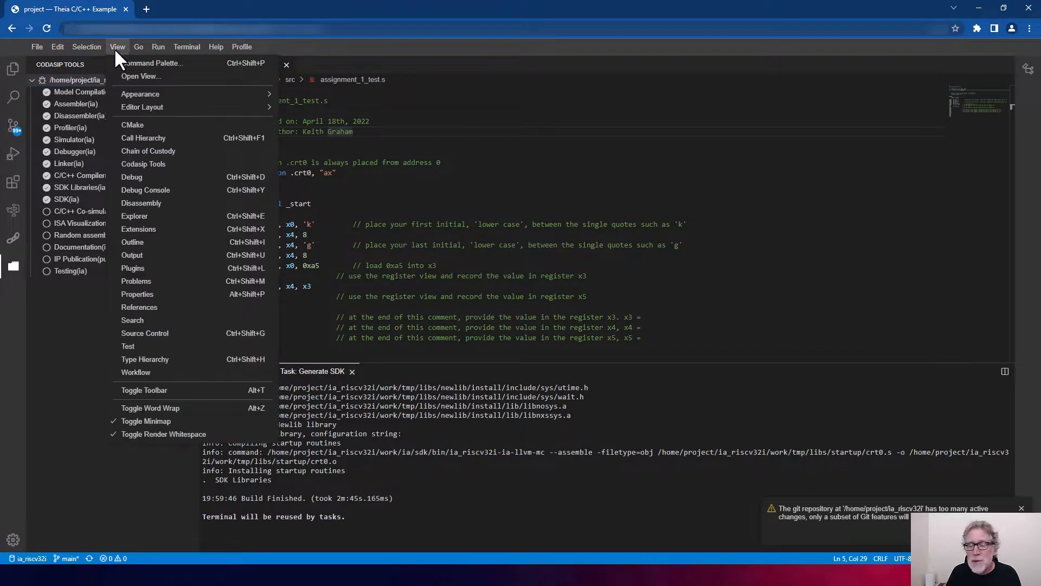
{"action": "mouse_move", "coordinate": [135, 107]}
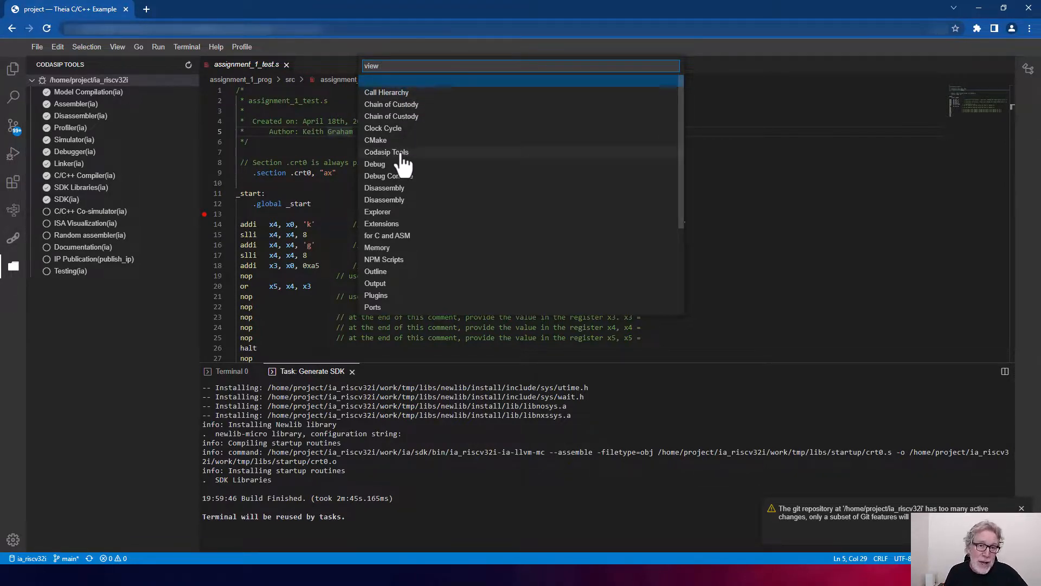
{"action": "mouse_move", "coordinate": [305, 131]}
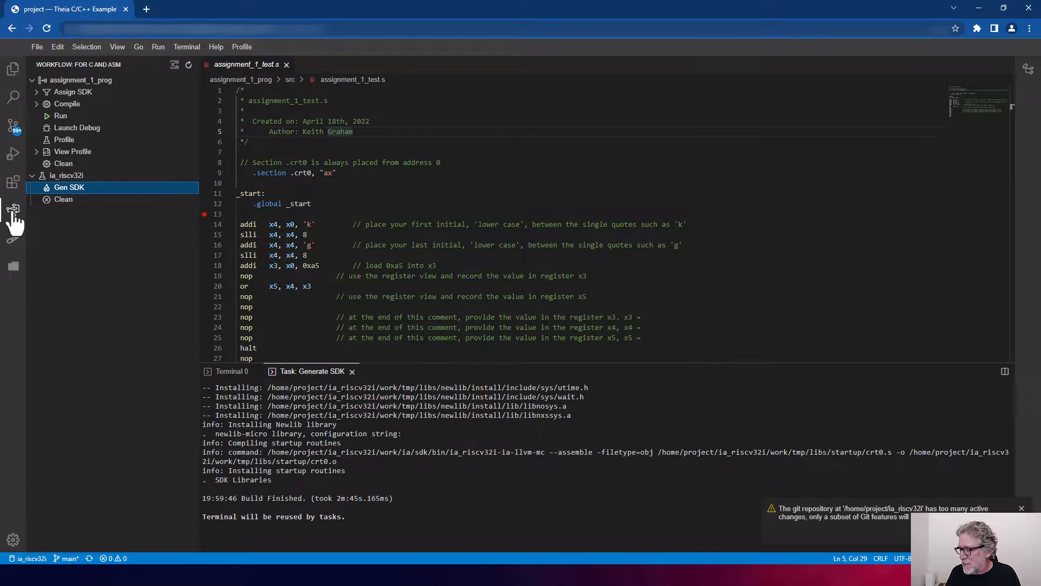
{"action": "mouse_move", "coordinate": [64, 115]}
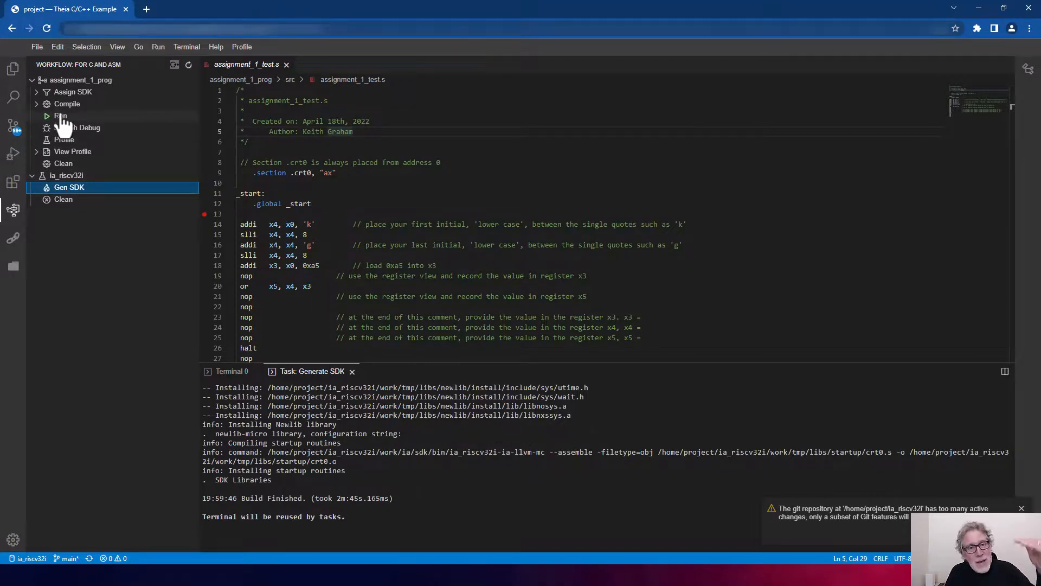
{"action": "mouse_move", "coordinate": [87, 93]}
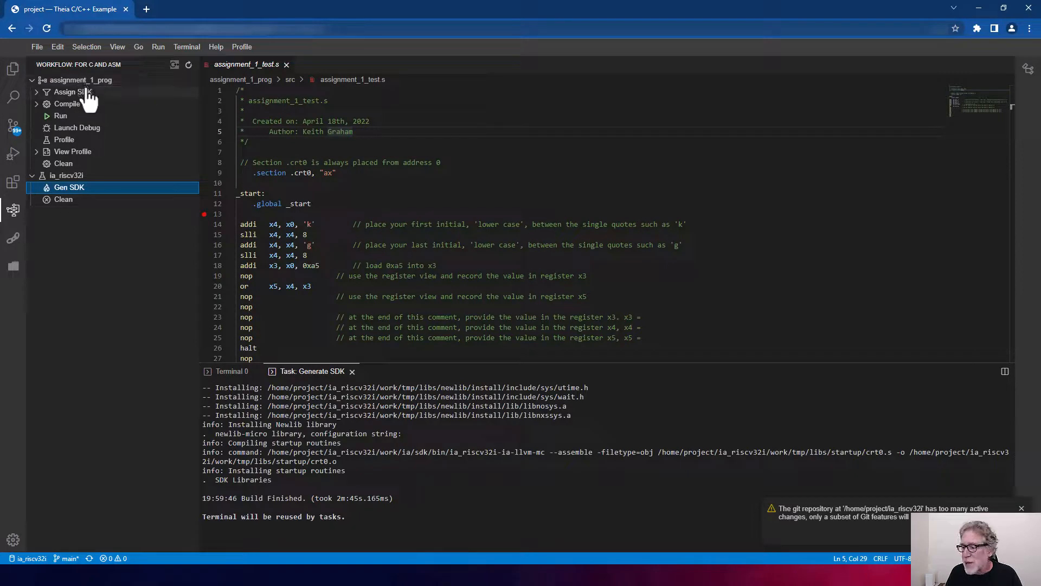
{"action": "mouse_move", "coordinate": [81, 95]}
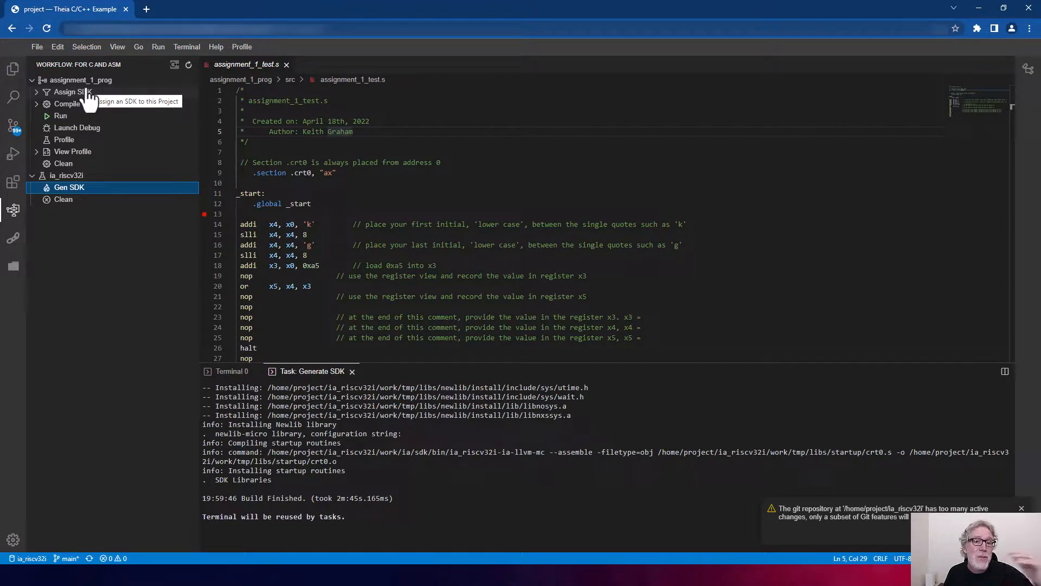
{"action": "mouse_move", "coordinate": [78, 130]}
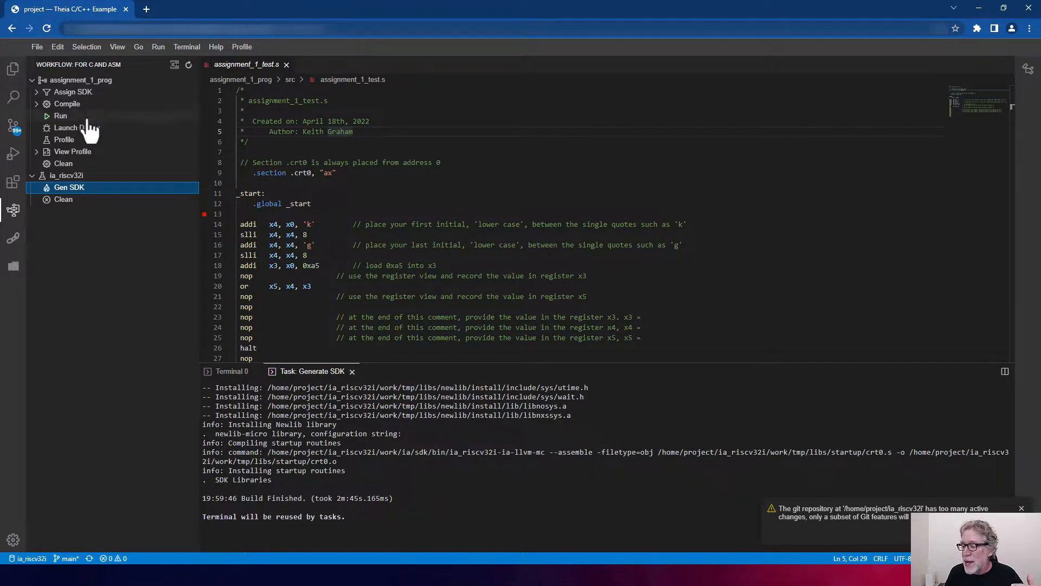
{"action": "mouse_move", "coordinate": [76, 132]}
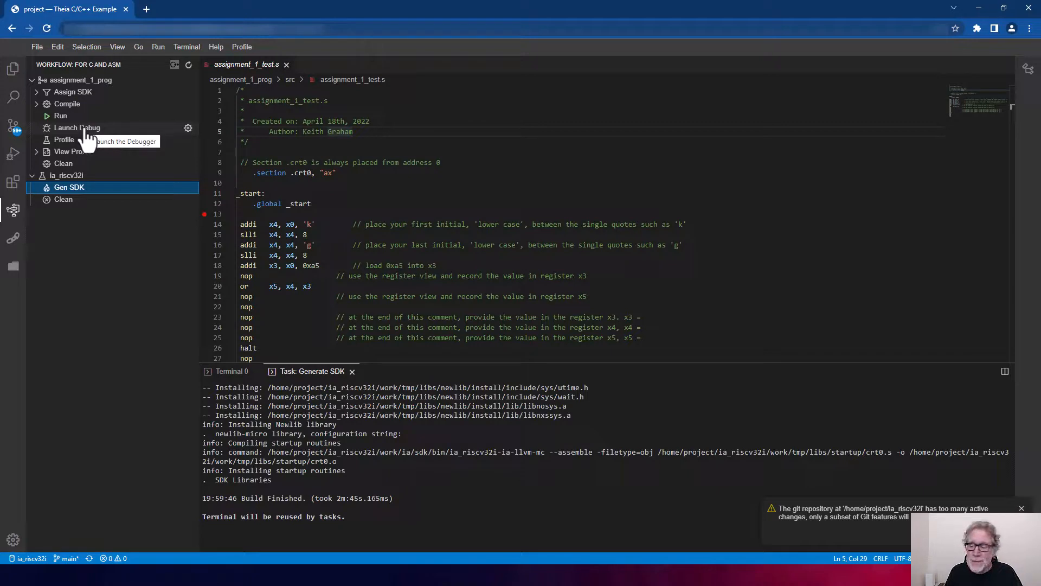
{"action": "mouse_move", "coordinate": [13, 156]}
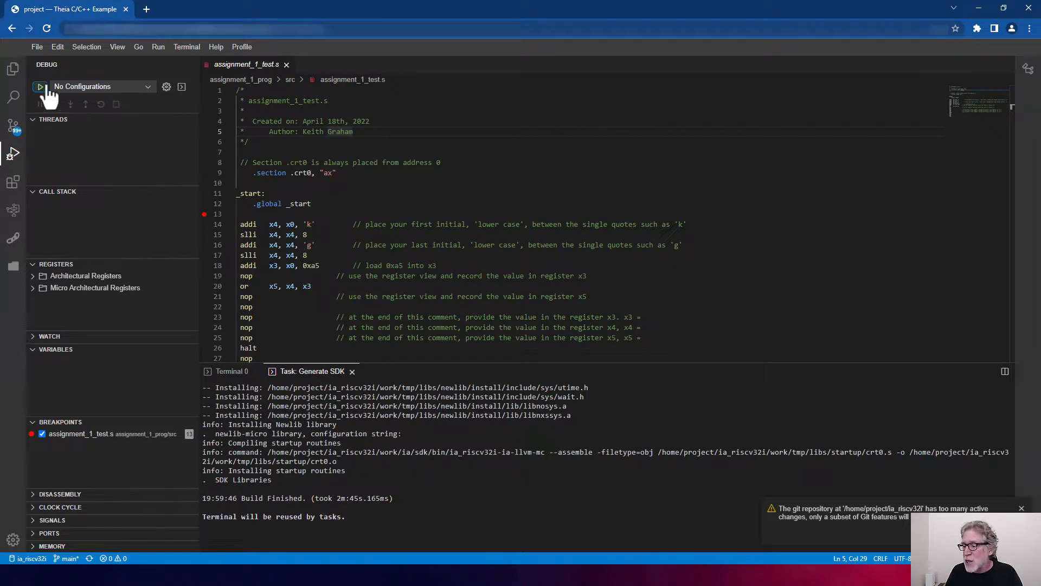
{"action": "left_click", "coordinate": [10, 68]}
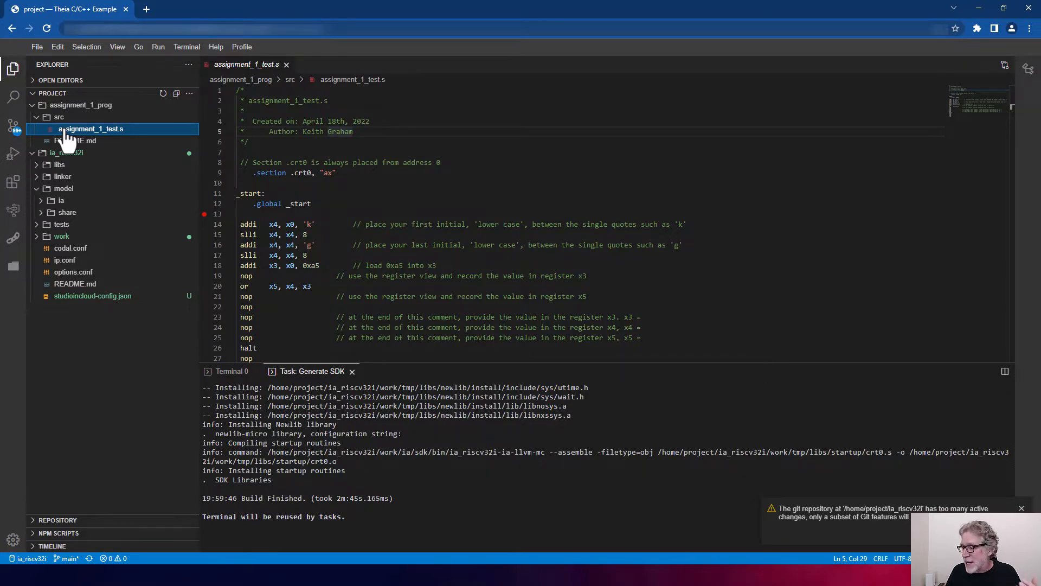
Show the Explorer context menu for assignment_1_test.s with its Download option
{"action": "right_click", "coordinate": [78, 130]}
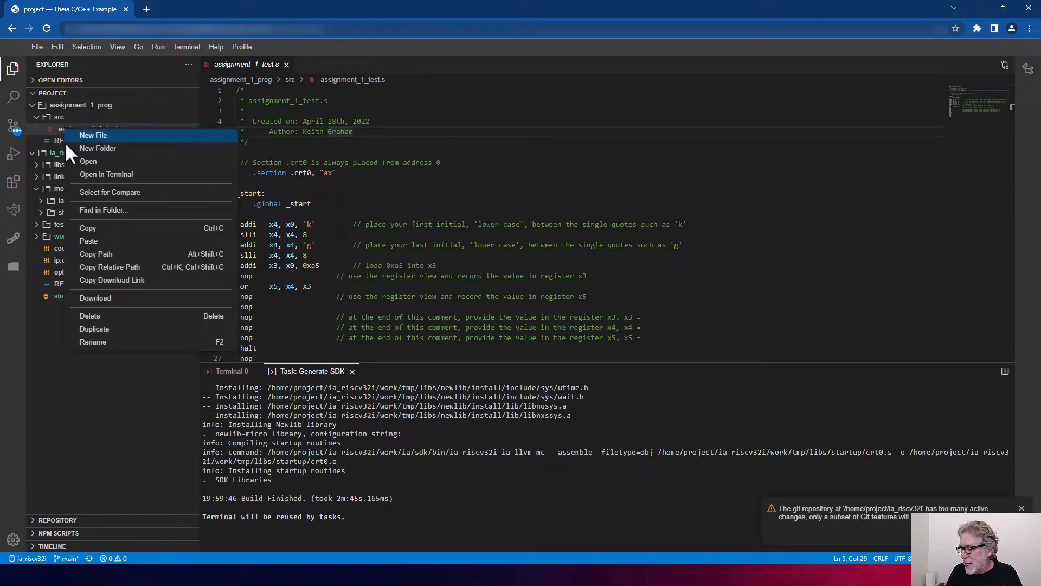
{"action": "mouse_move", "coordinate": [96, 297]}
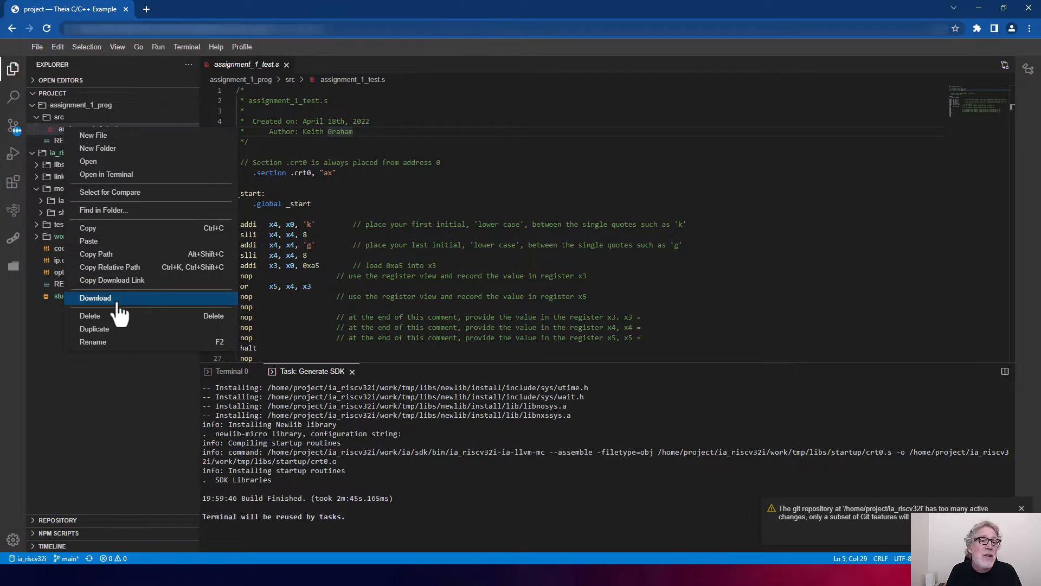